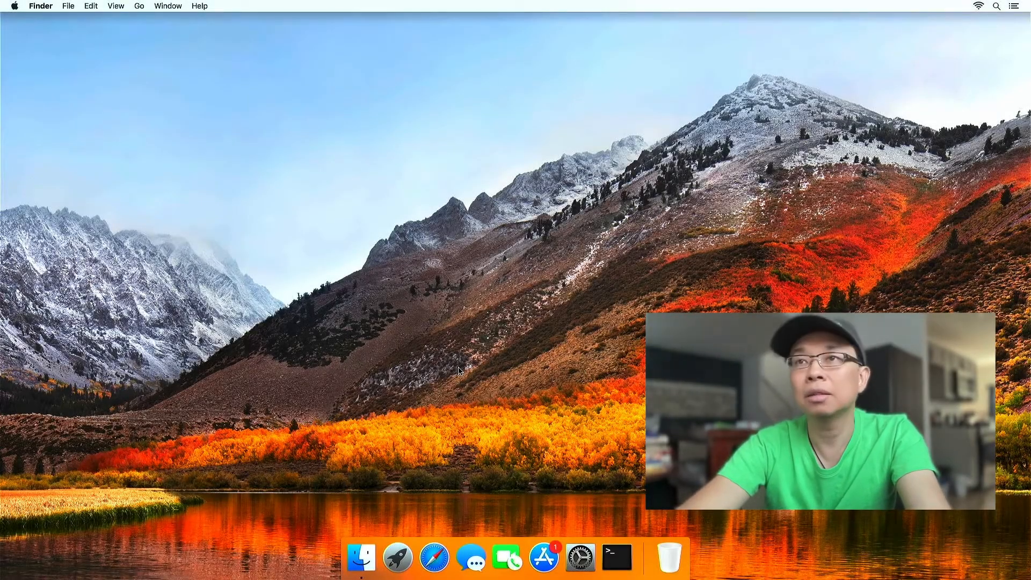
Launch Disk Utility and bring up actions for the external SPCC M.2 PCIe SSD.
key(cmd+space)
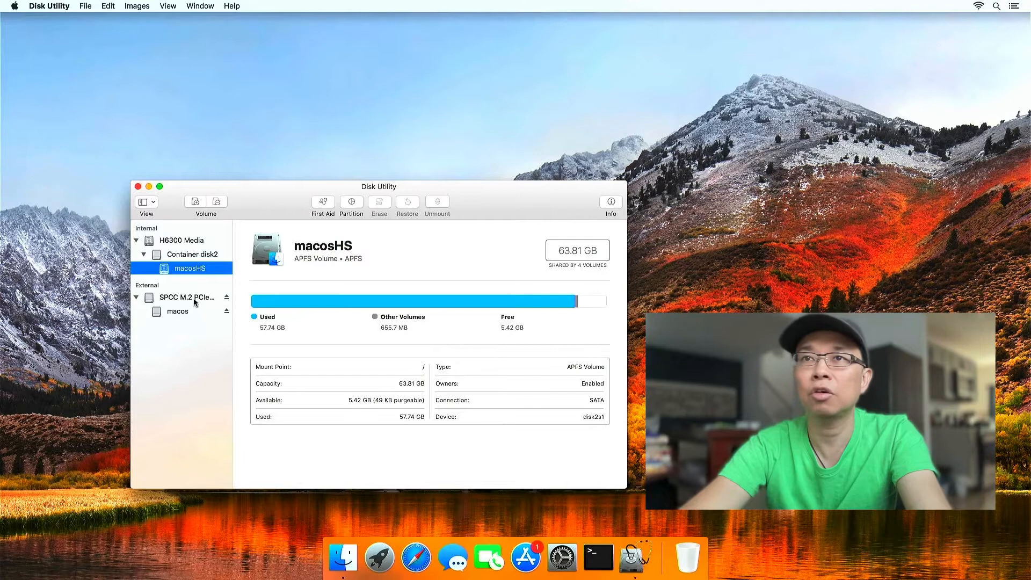
right_click(185, 296)
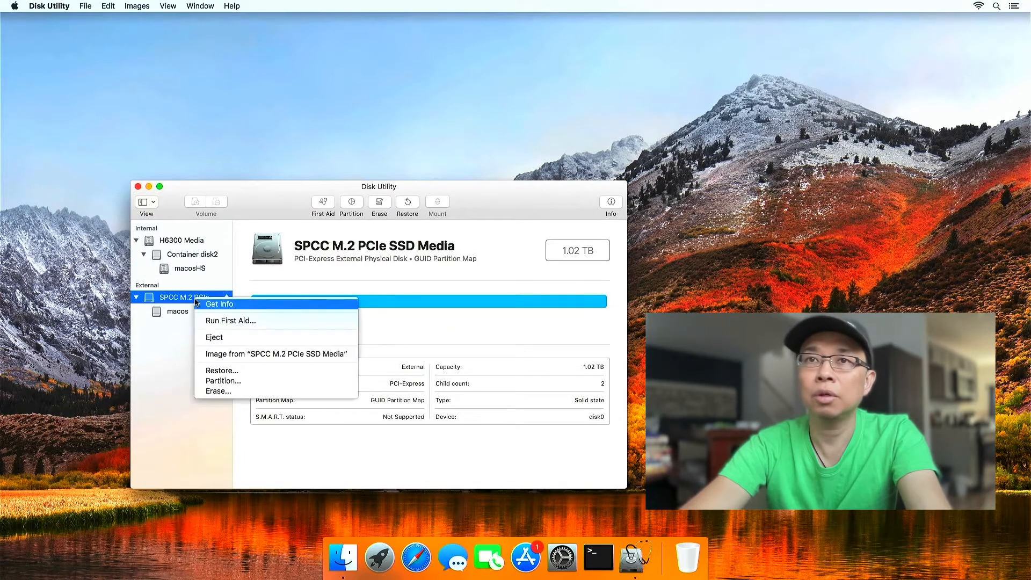
mouse_move(247, 391)
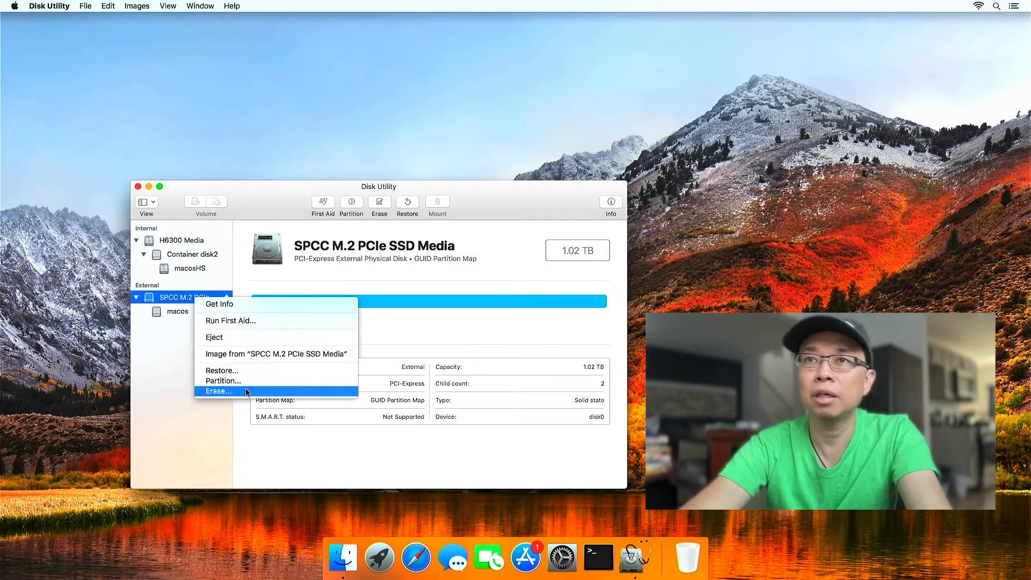
Erase the SSD as Mac OS Extended (Journaled), GUID Partition Map, named 'macos'.
click(218, 392)
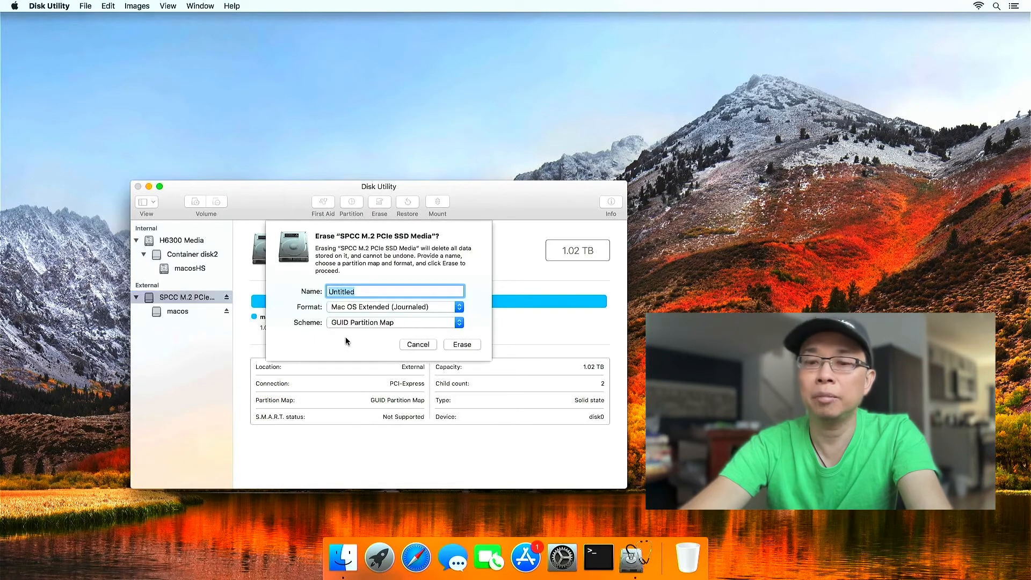
text(mac)
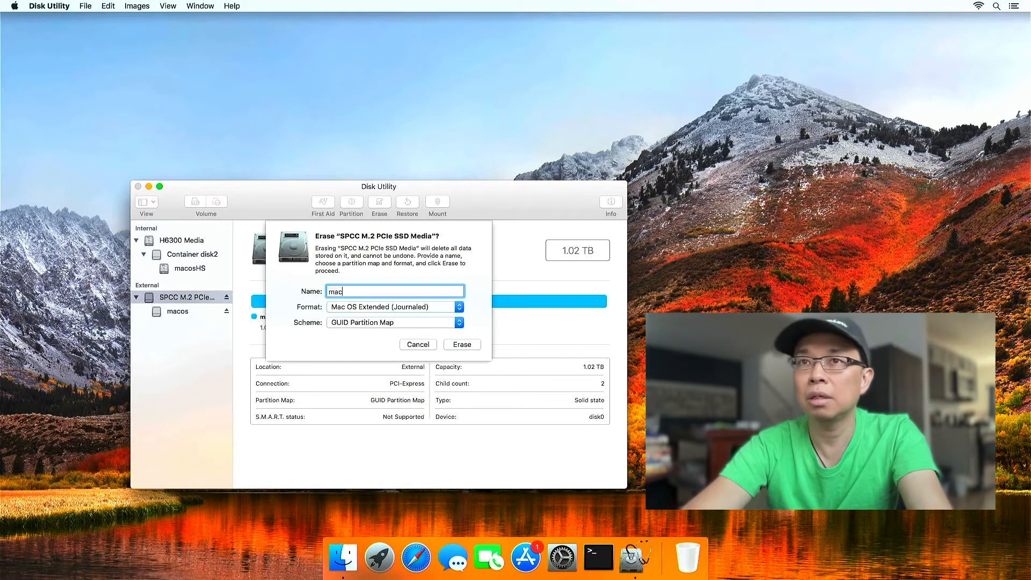
text(os)
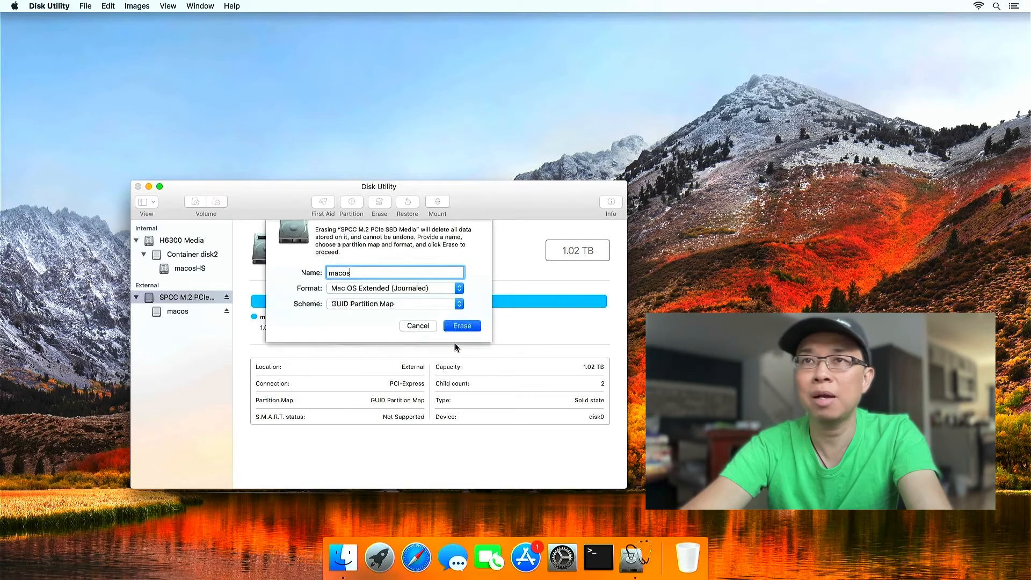
click(462, 326)
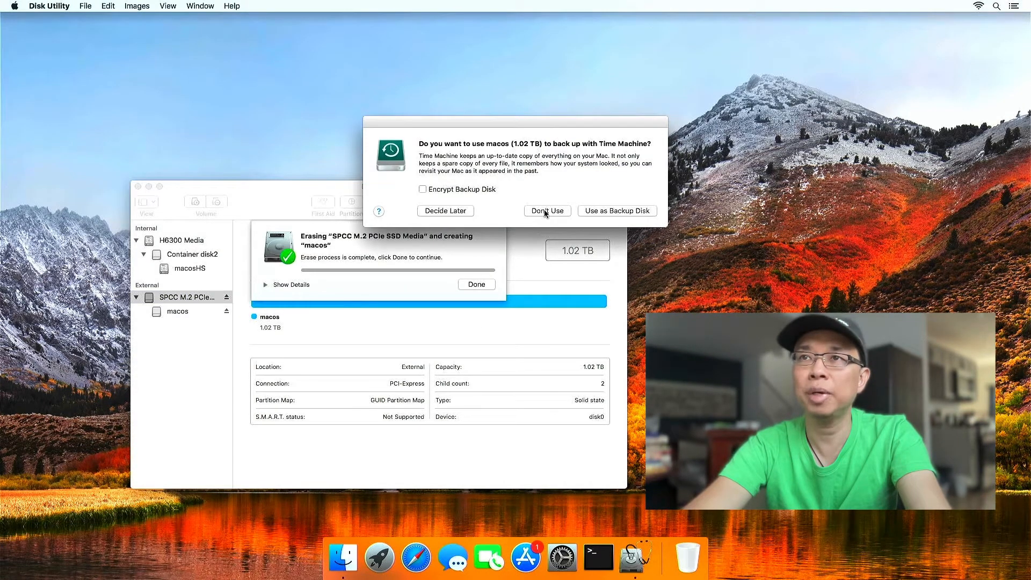
Decline Time Machine use, dismiss the erase report, and quit Disk Utility.
click(547, 211)
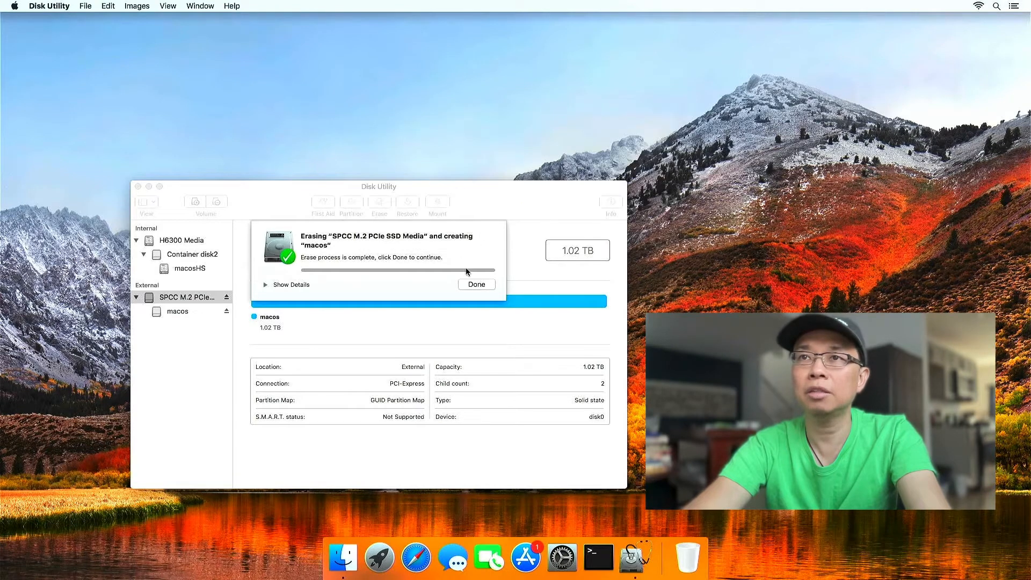
click(476, 283)
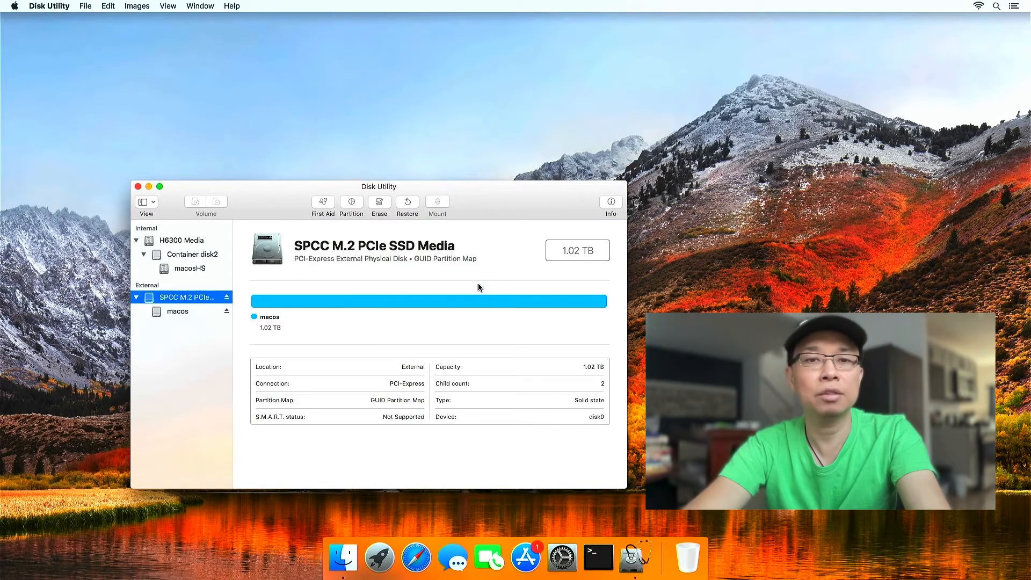
mouse_move(291, 296)
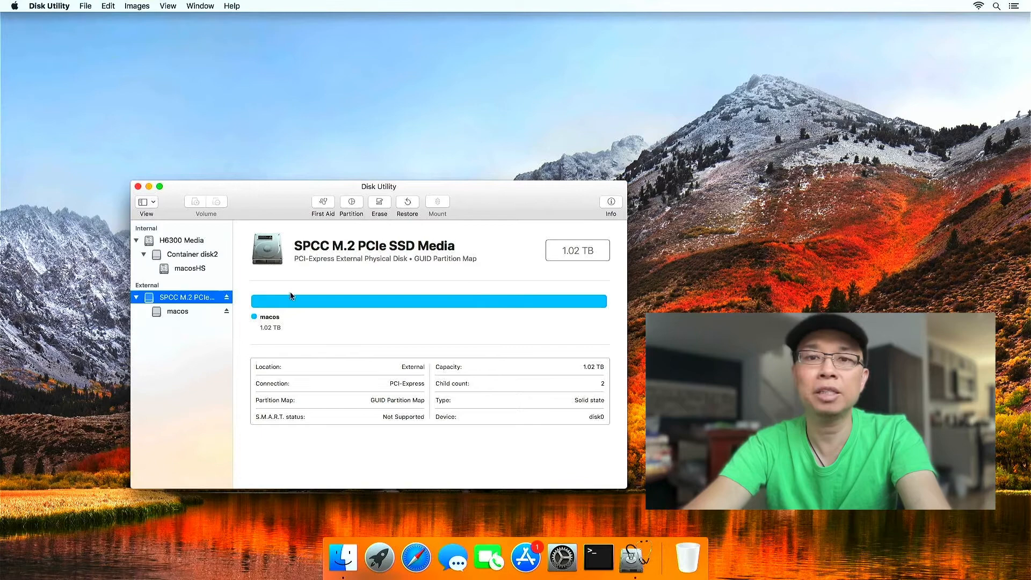
click(178, 311)
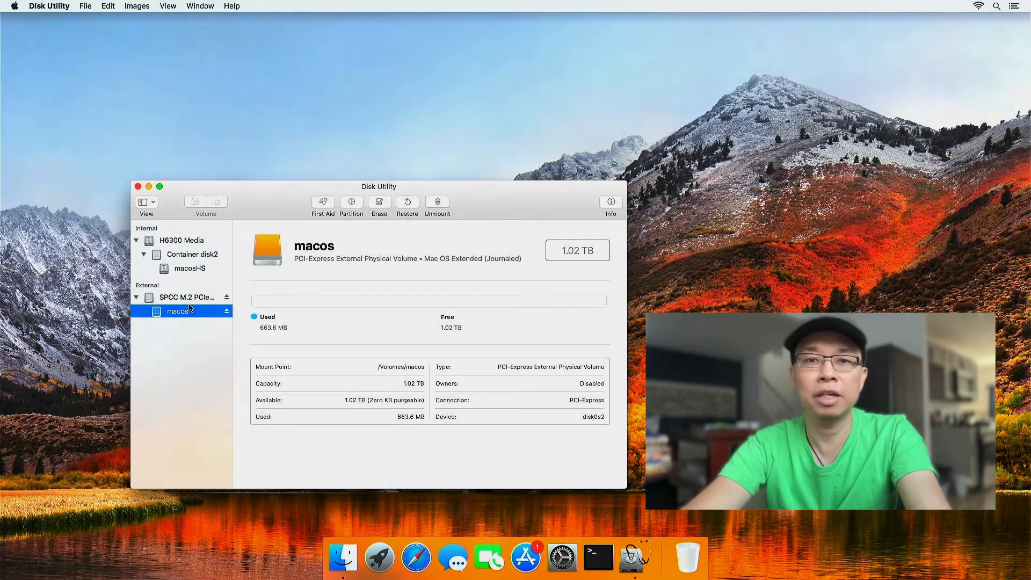
click(138, 187)
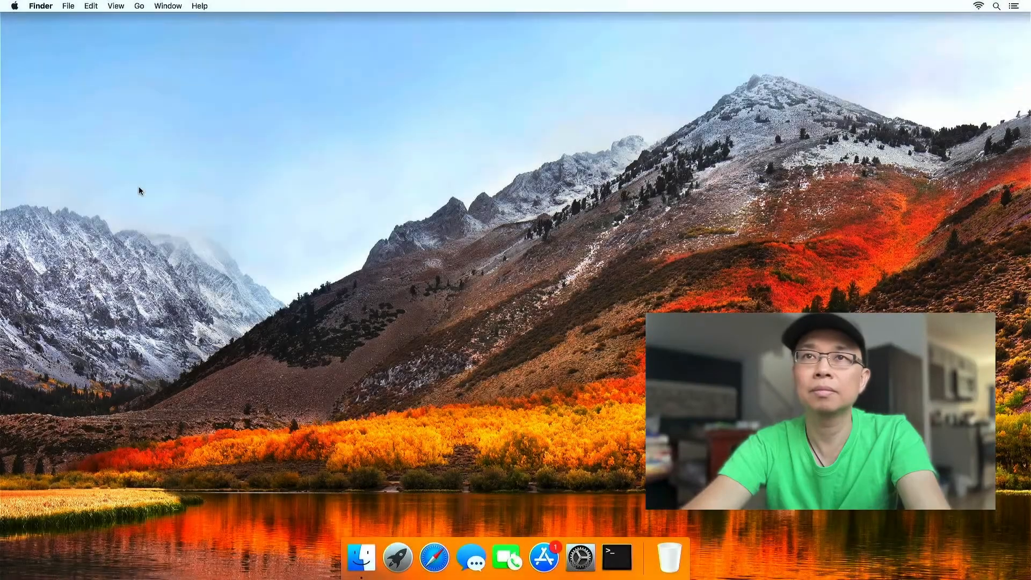
Restart the Mac from the Apple menu and confirm.
click(13, 6)
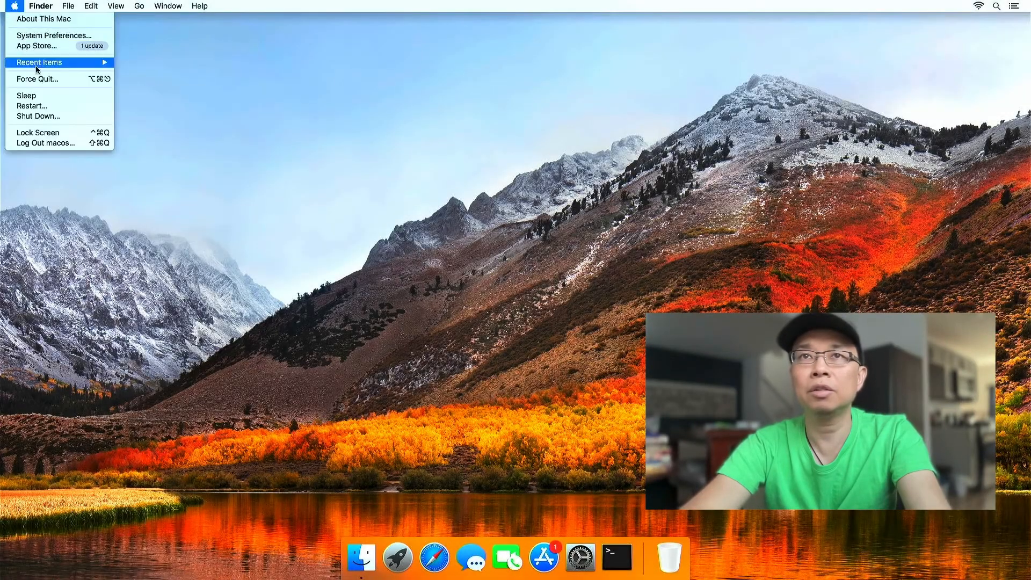
mouse_move(33, 107)
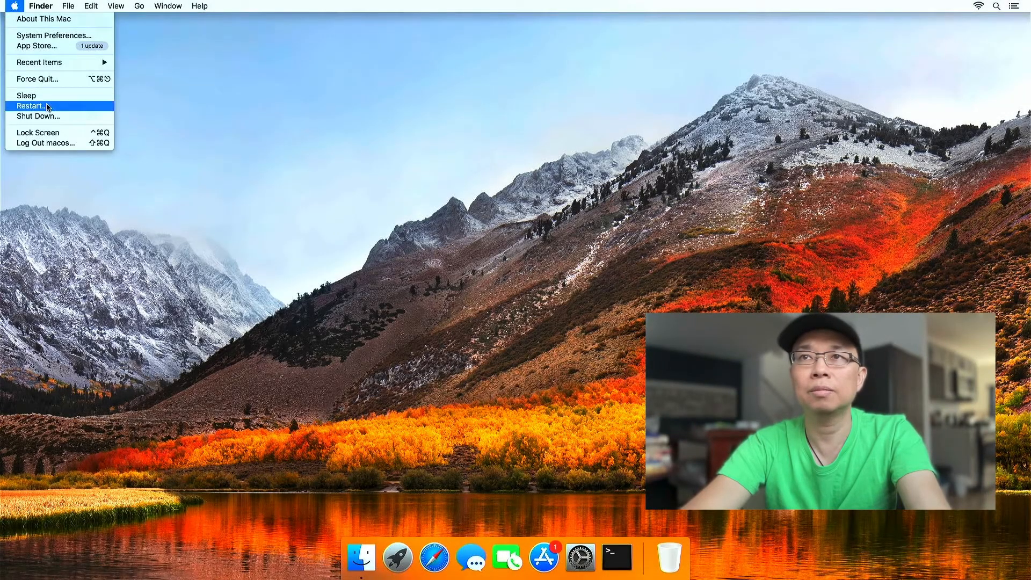
click(31, 106)
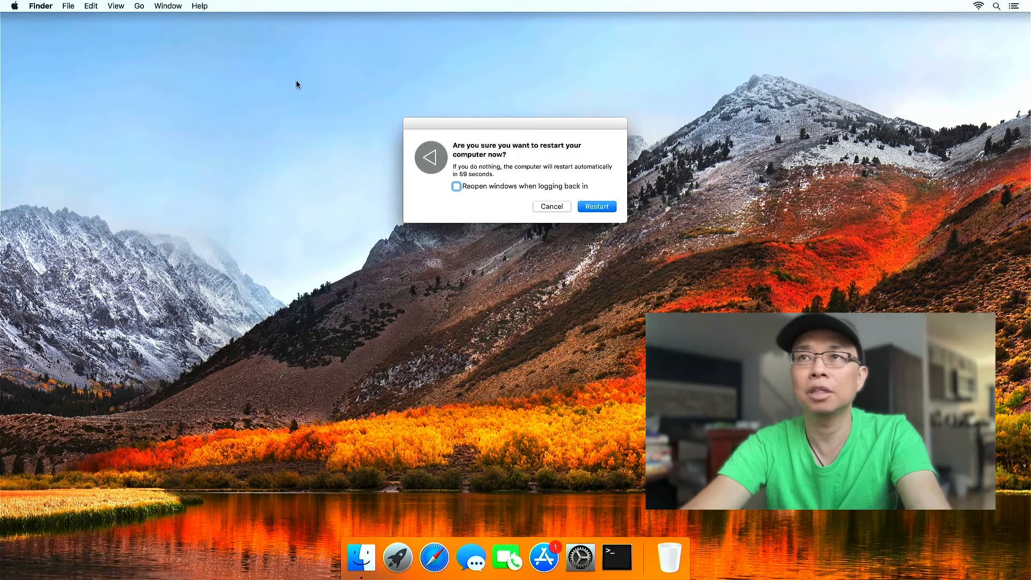
click(596, 206)
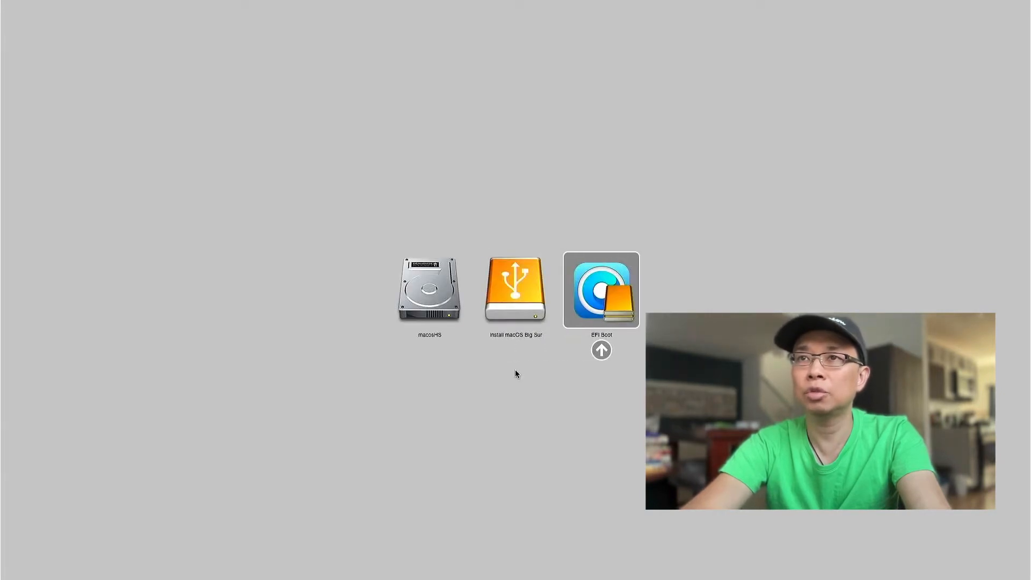
Boot EFI Boot into the OpenCore picker, then boot Install macOS Big Sur into Recovery.
click(515, 290)
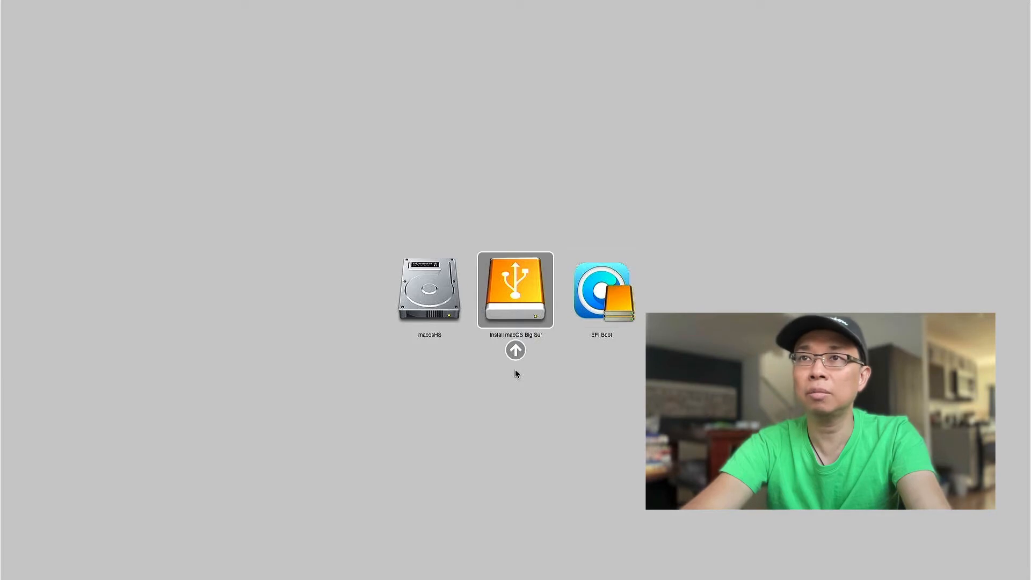
click(601, 290)
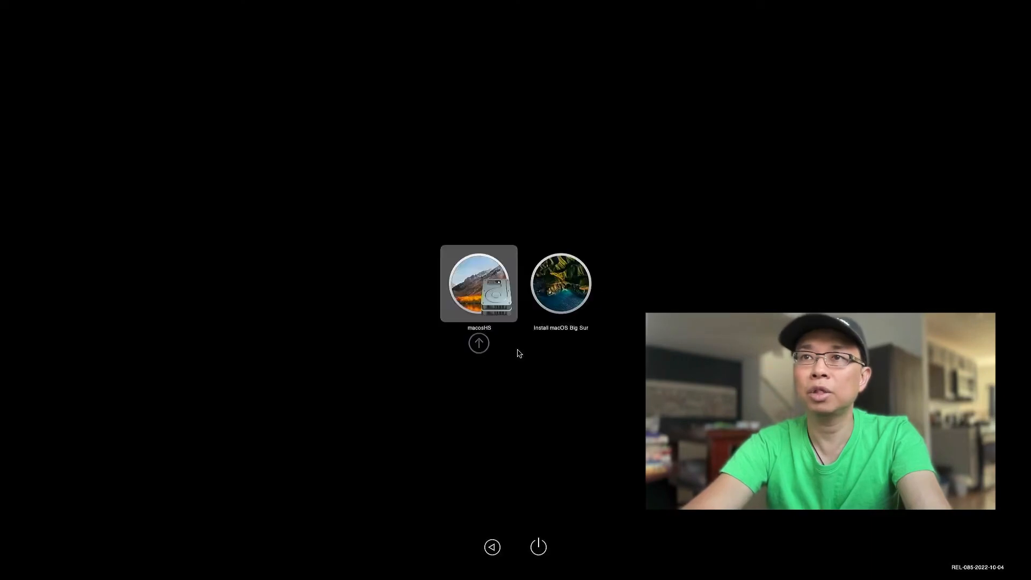
click(560, 284)
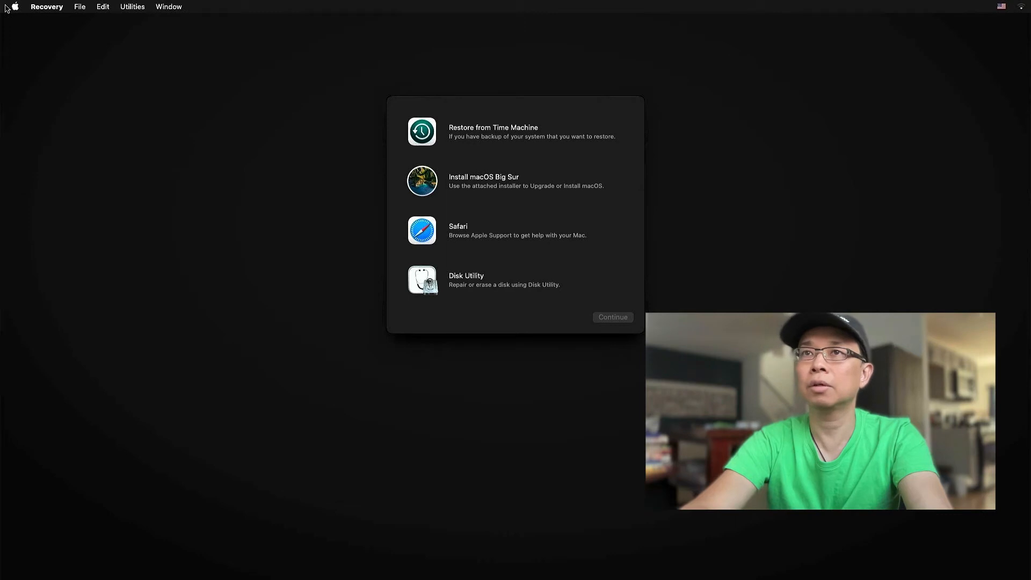
Launch Install macOS Big Sur from the Recovery utilities window.
click(514, 180)
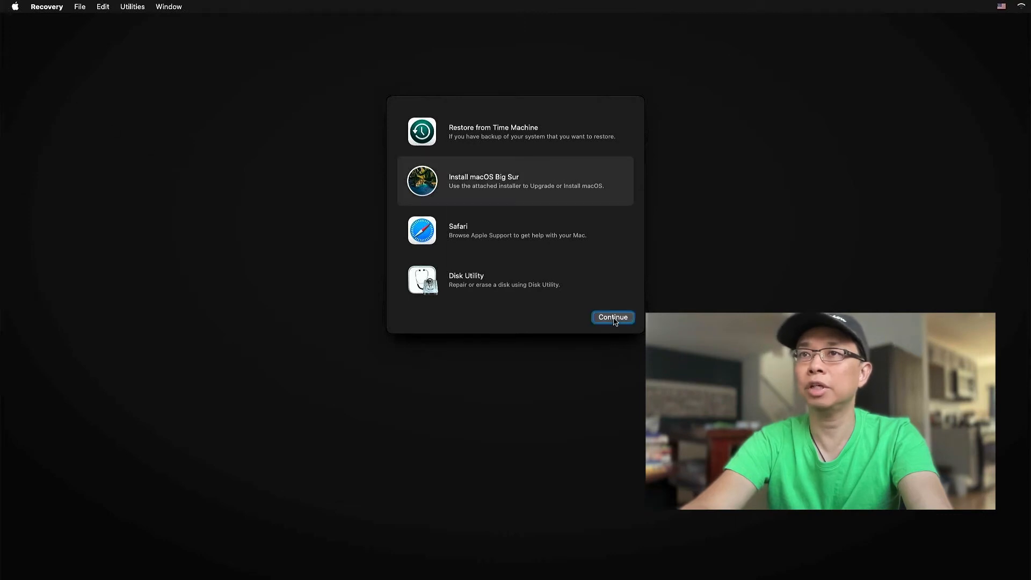
click(613, 317)
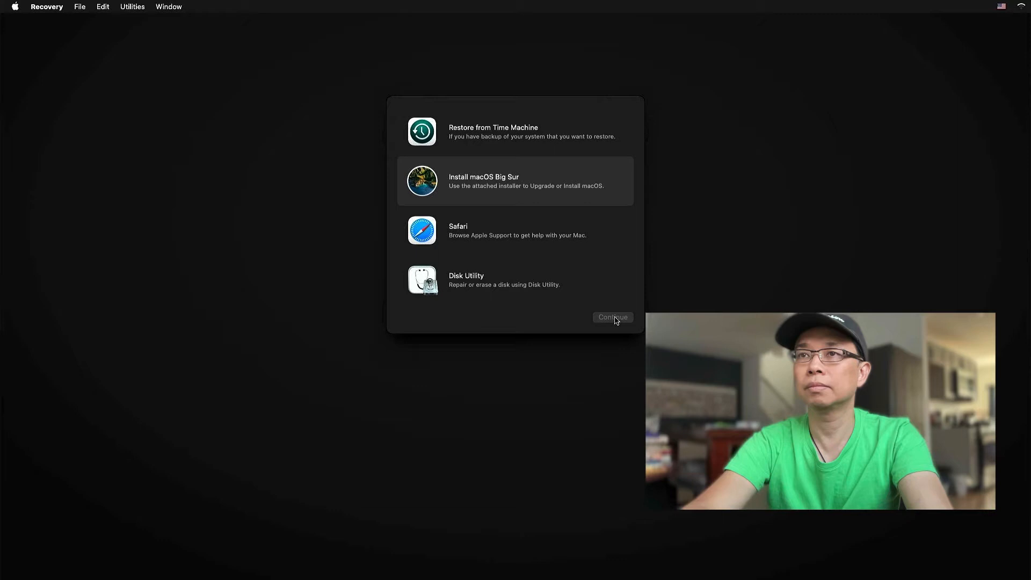
click(611, 317)
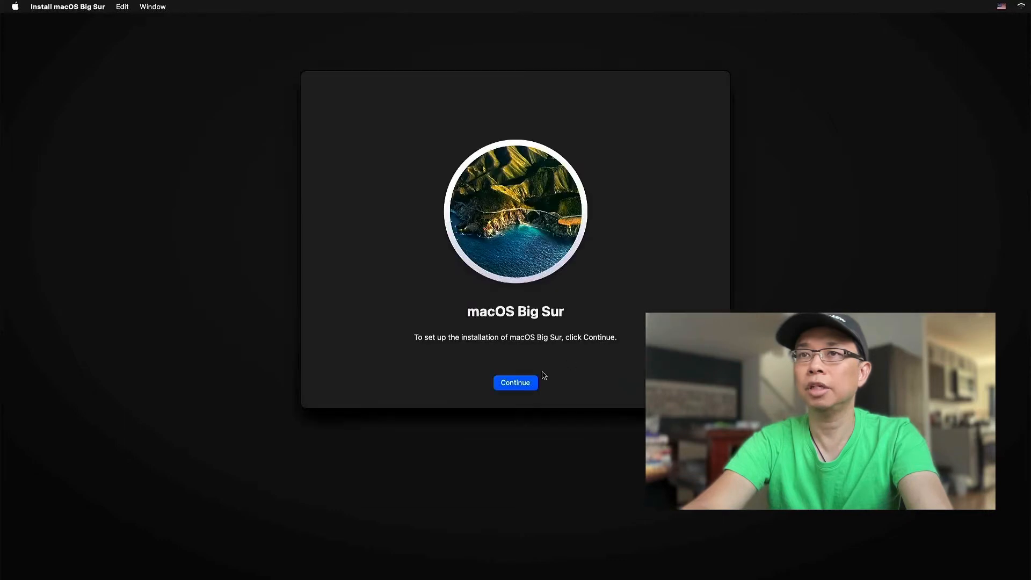
Continue past the installer welcome and agree to the license agreement.
click(515, 383)
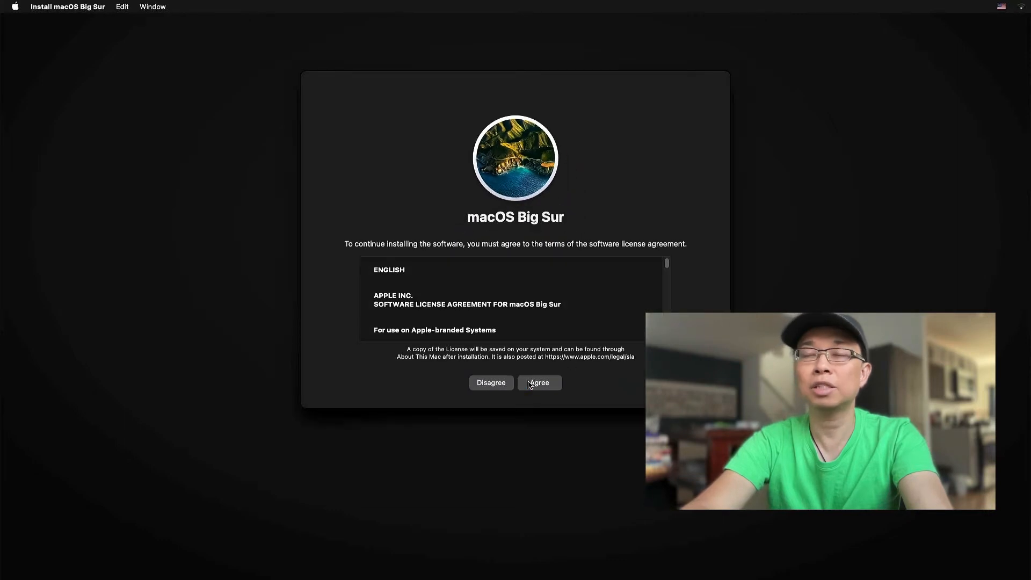
click(538, 382)
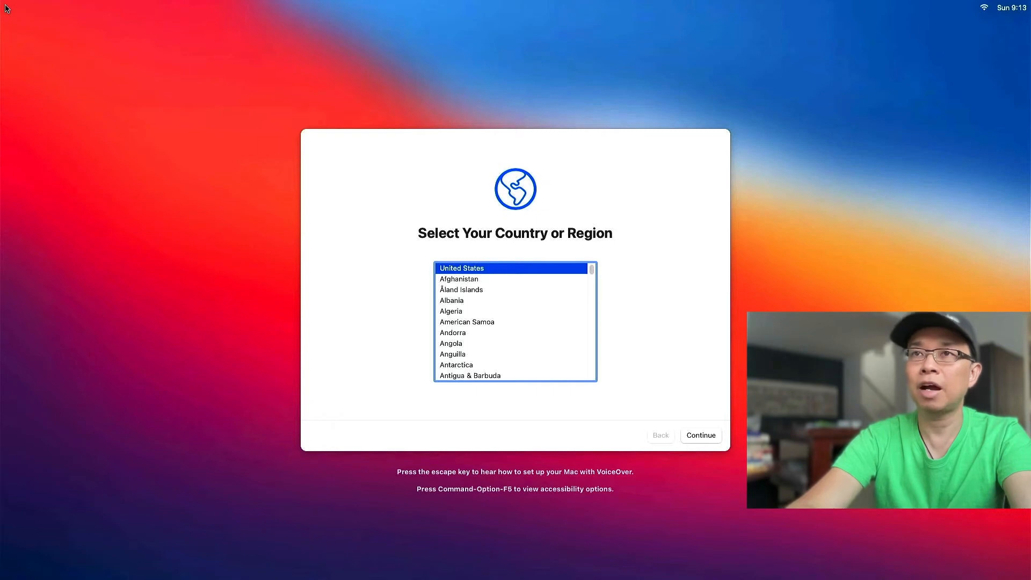
mouse_move(221, 187)
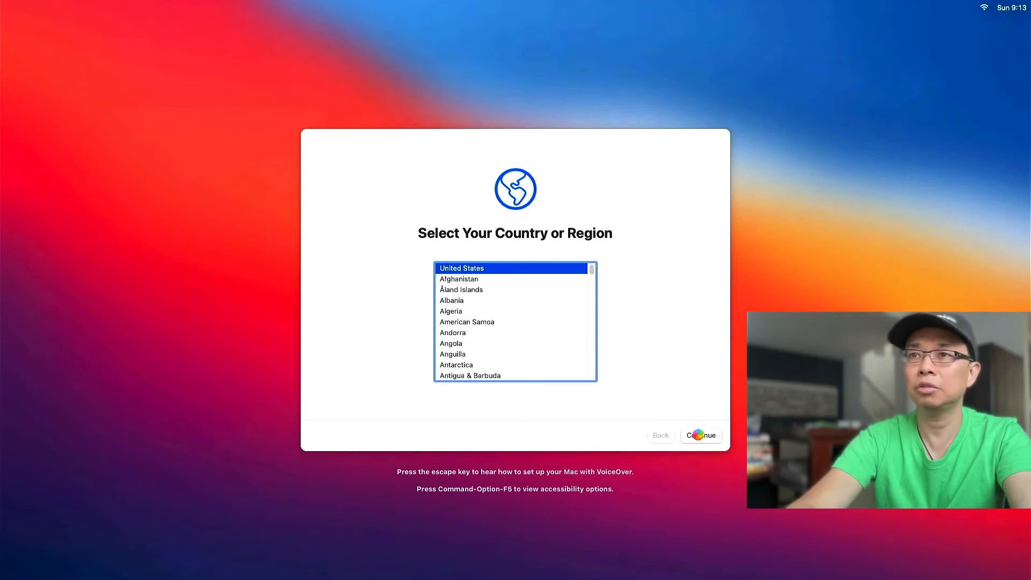
Keep United States region and default languages, and skip accessibility setup.
click(700, 435)
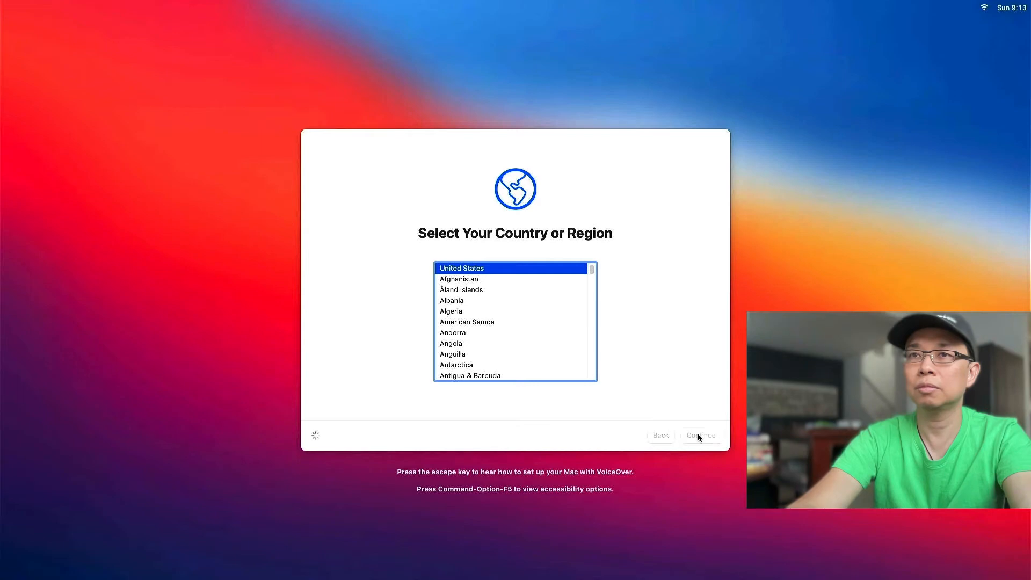
click(700, 435)
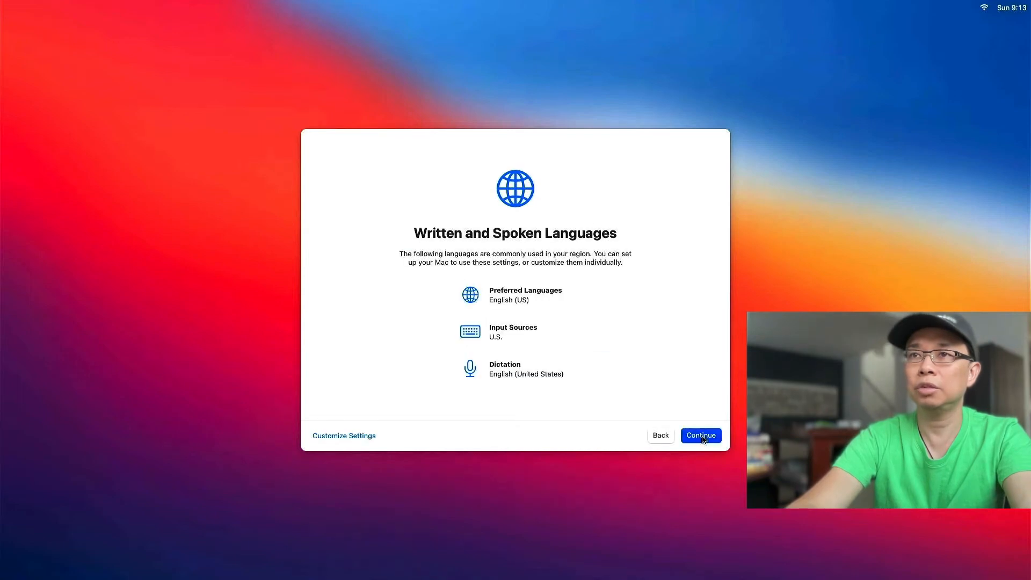
click(700, 435)
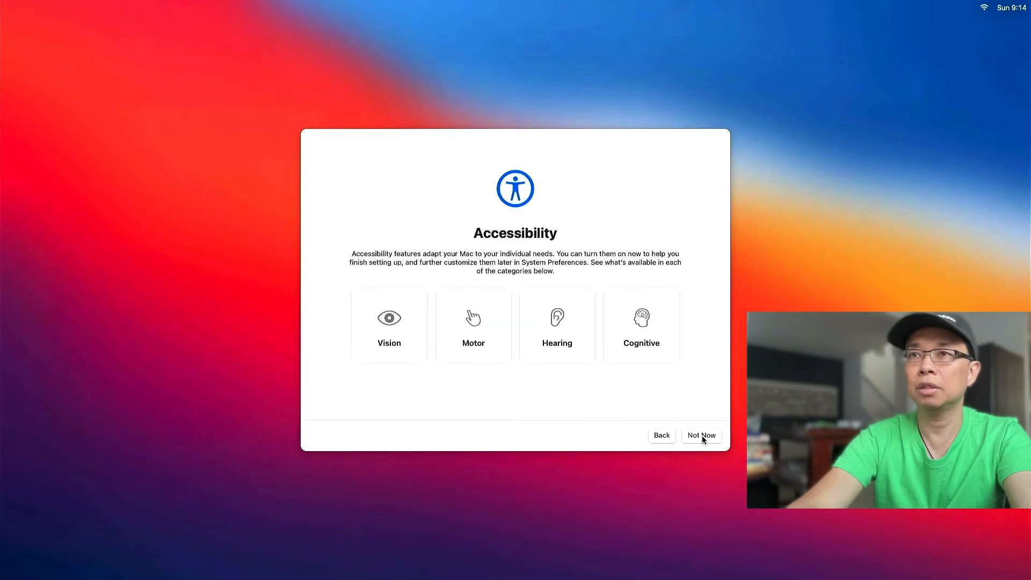
click(702, 435)
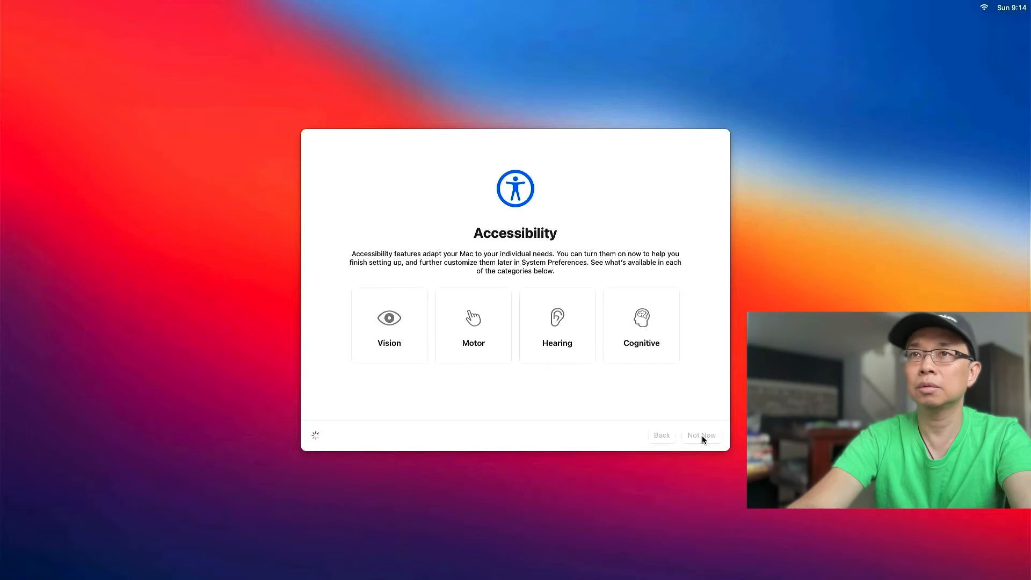
click(701, 435)
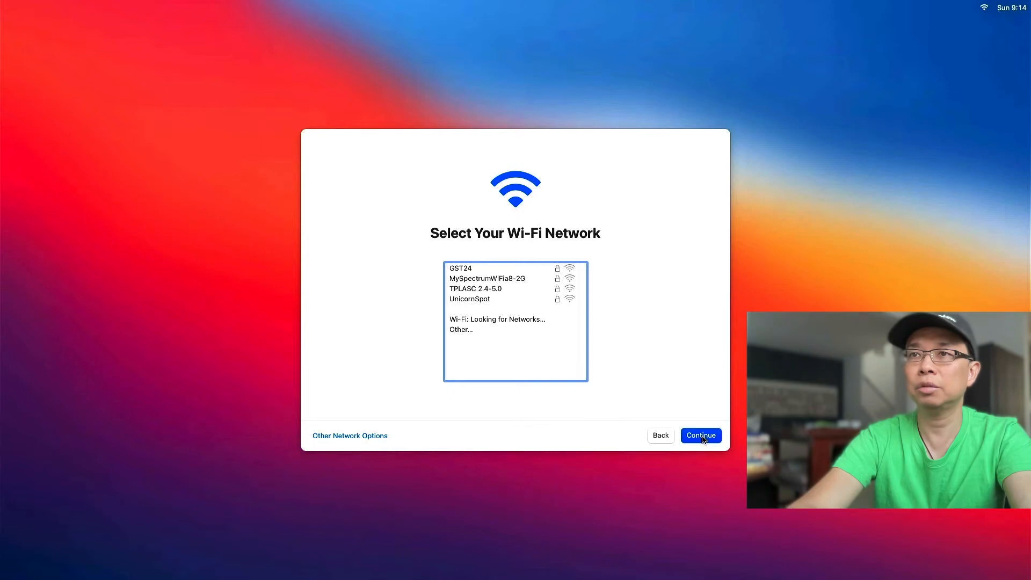
Skip Wi-Fi, pass Data & Privacy, and skip Migration Assistant.
click(700, 435)
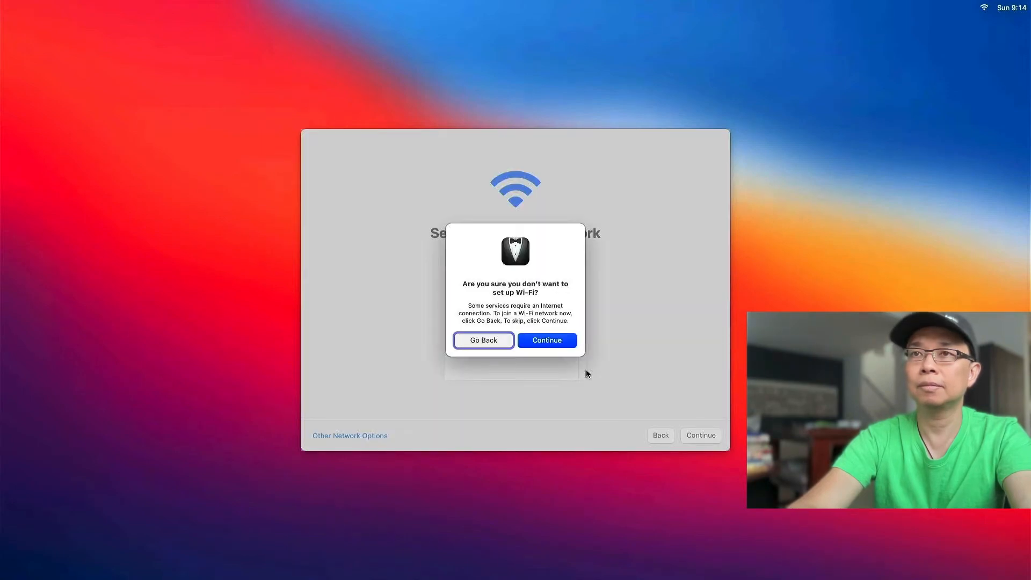
mouse_move(557, 346)
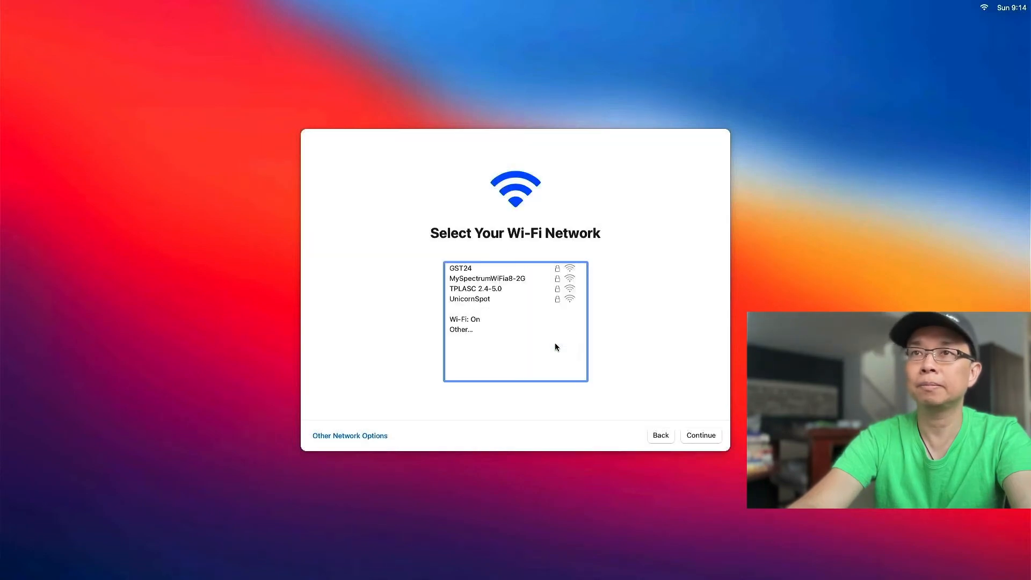
click(699, 435)
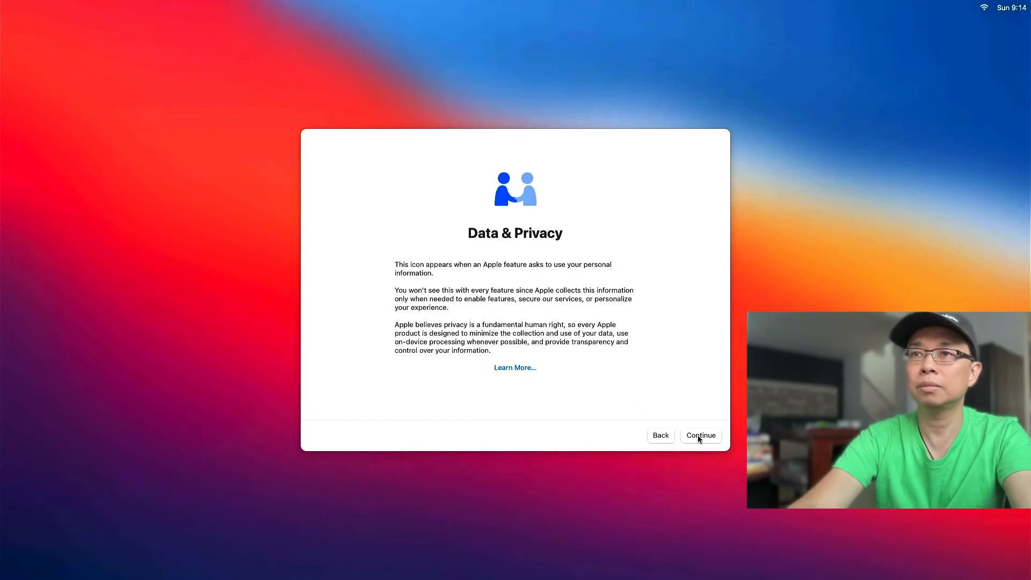
click(701, 435)
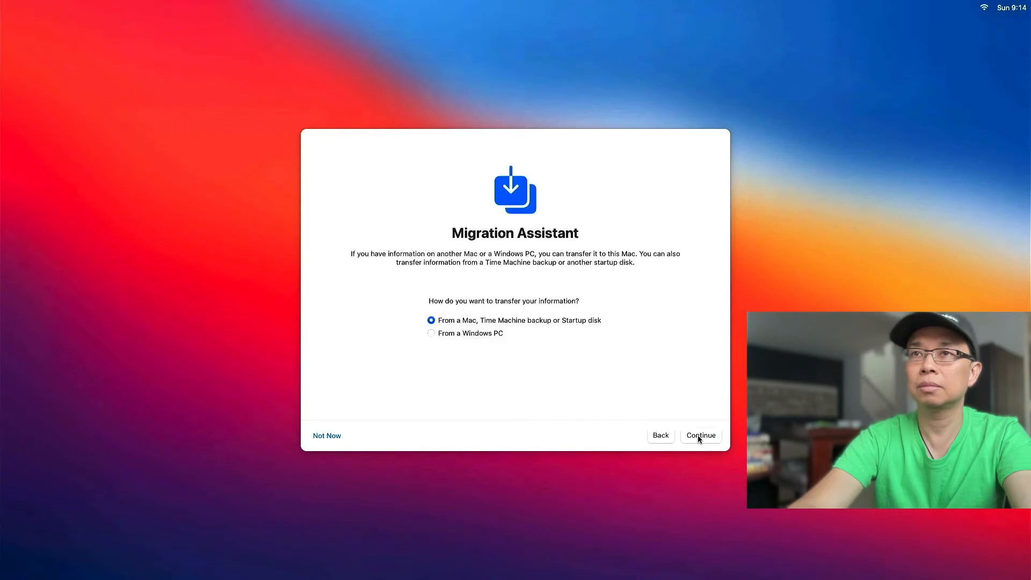
mouse_move(513, 441)
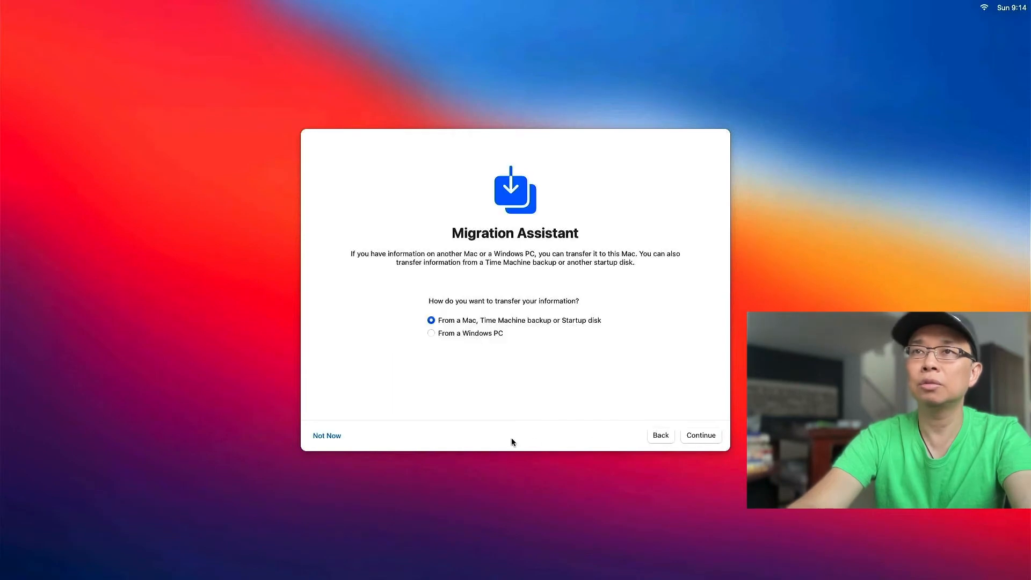
click(327, 435)
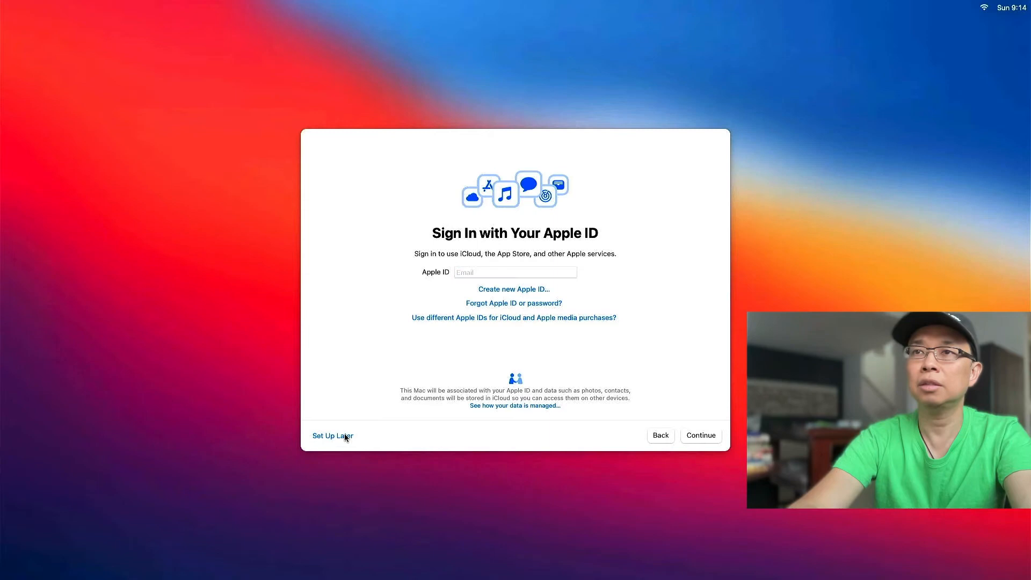
Skip Apple ID sign-in and agree to the macOS Terms and Conditions.
click(332, 435)
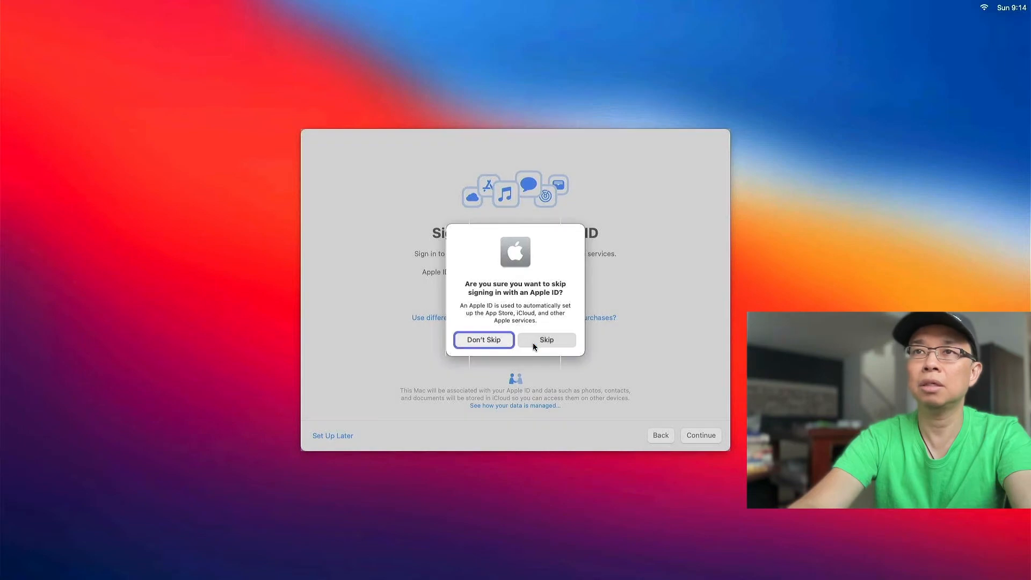
click(546, 341)
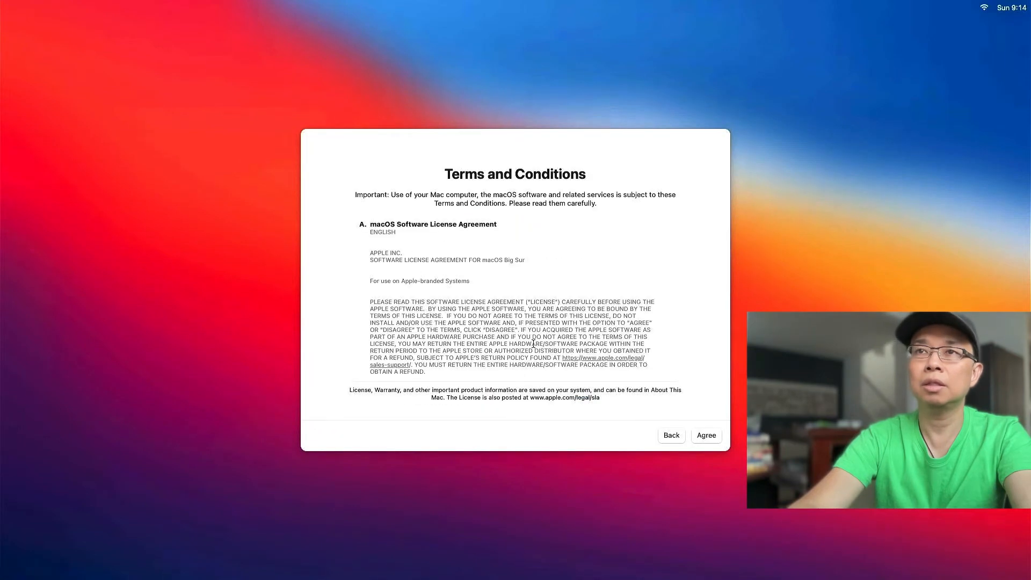
mouse_move(628, 396)
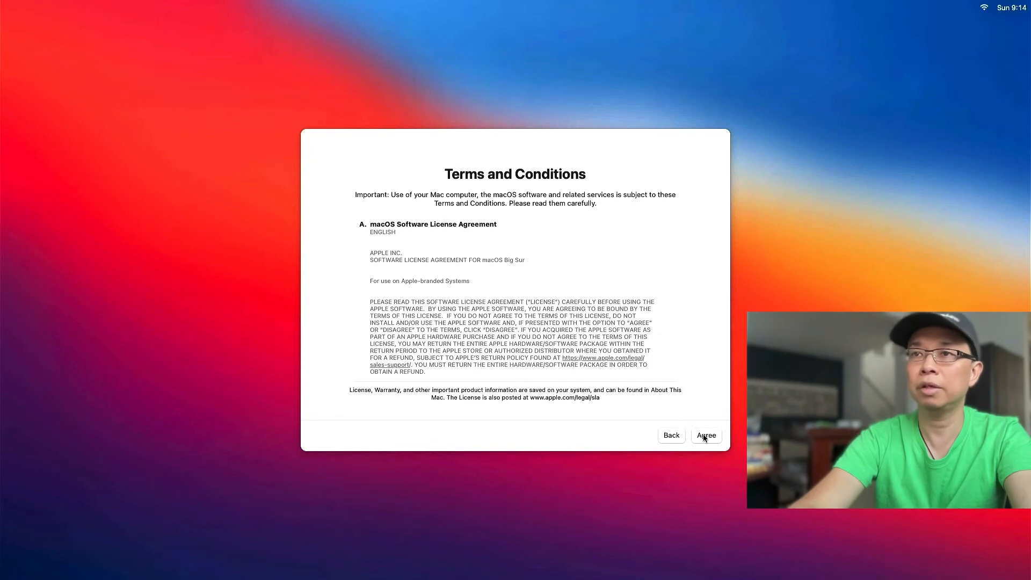
click(706, 435)
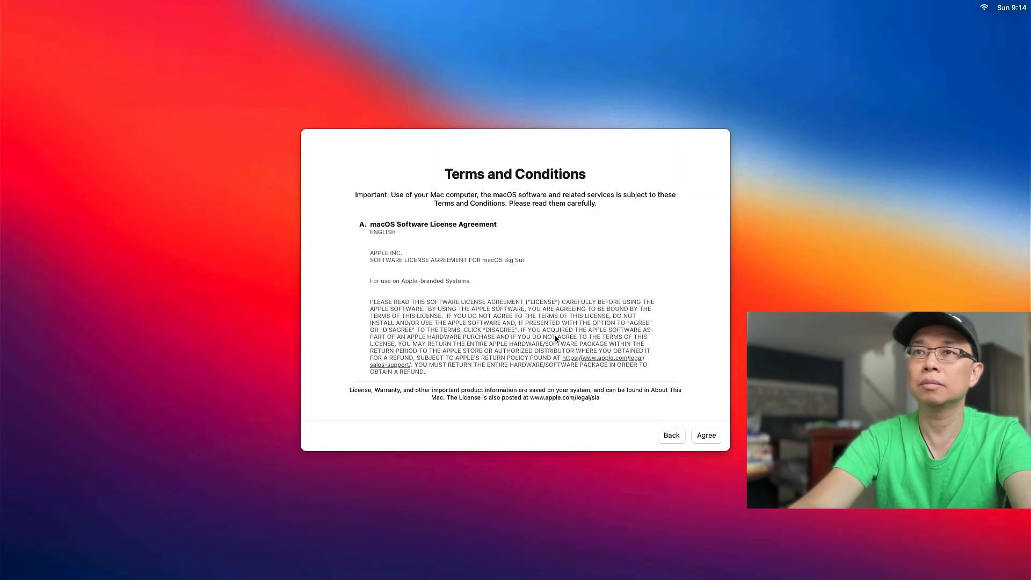
click(705, 436)
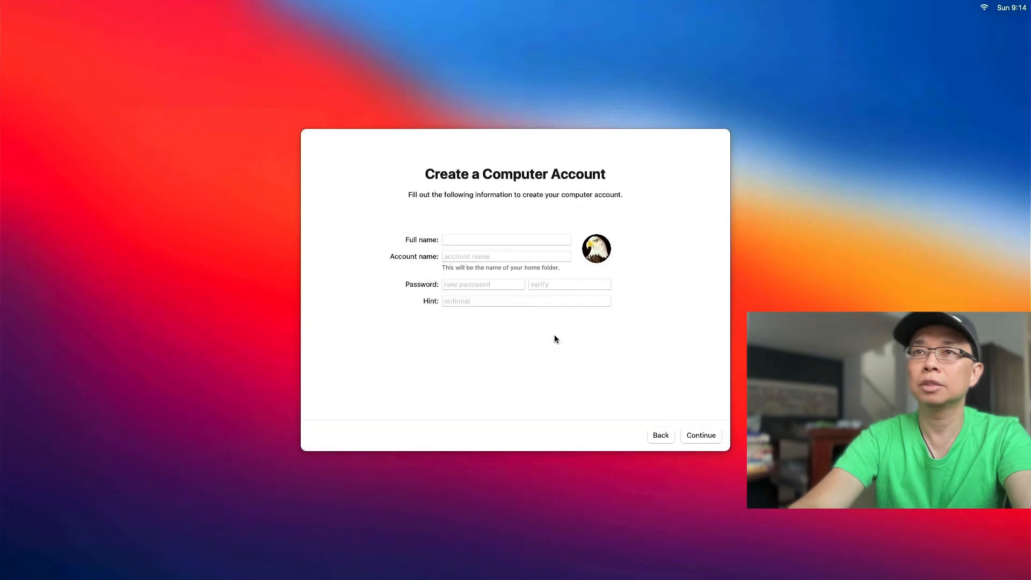
Create the computer account 'macos' with a password and continue.
click(506, 240)
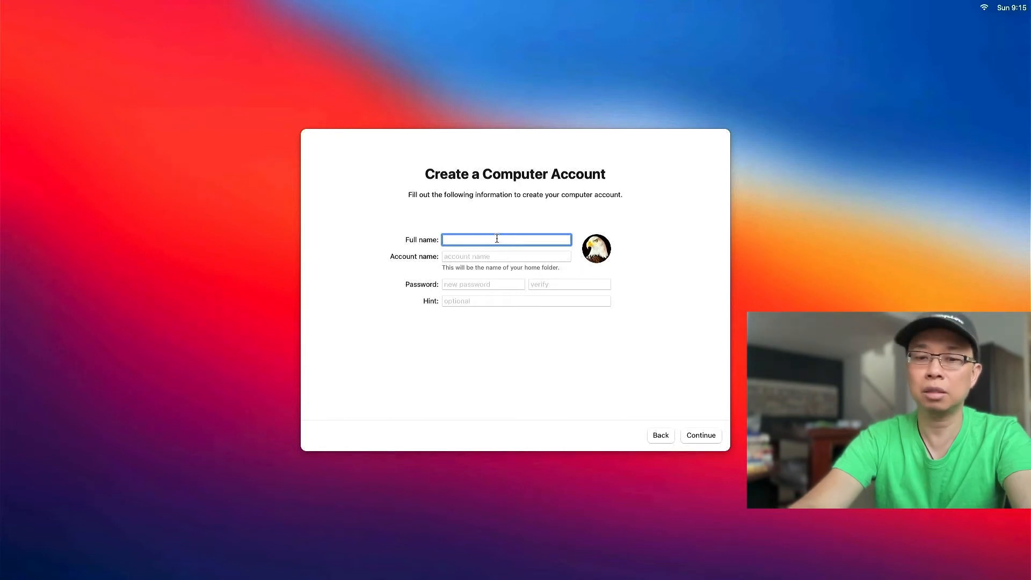
text(macos)
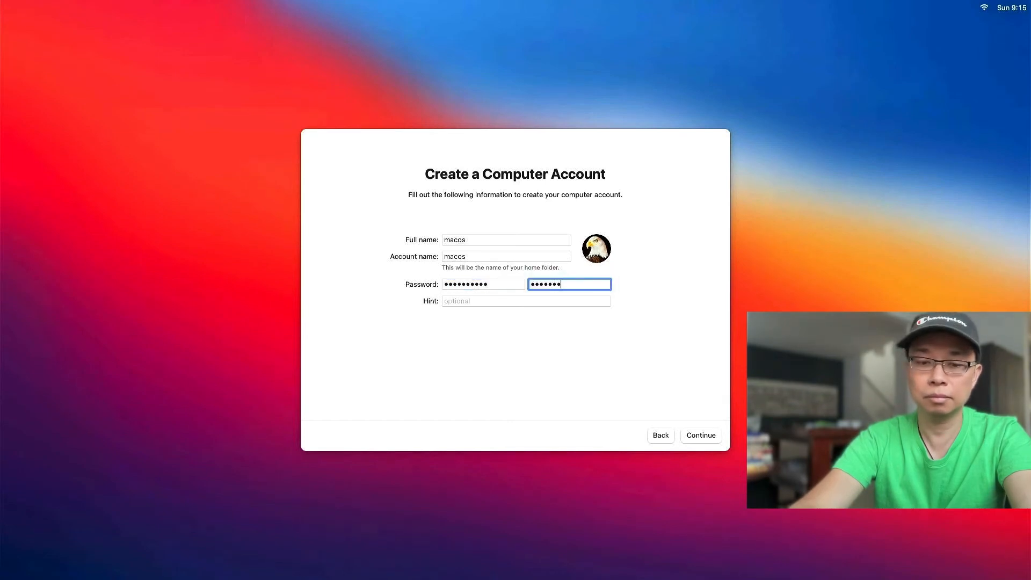
text(•••)
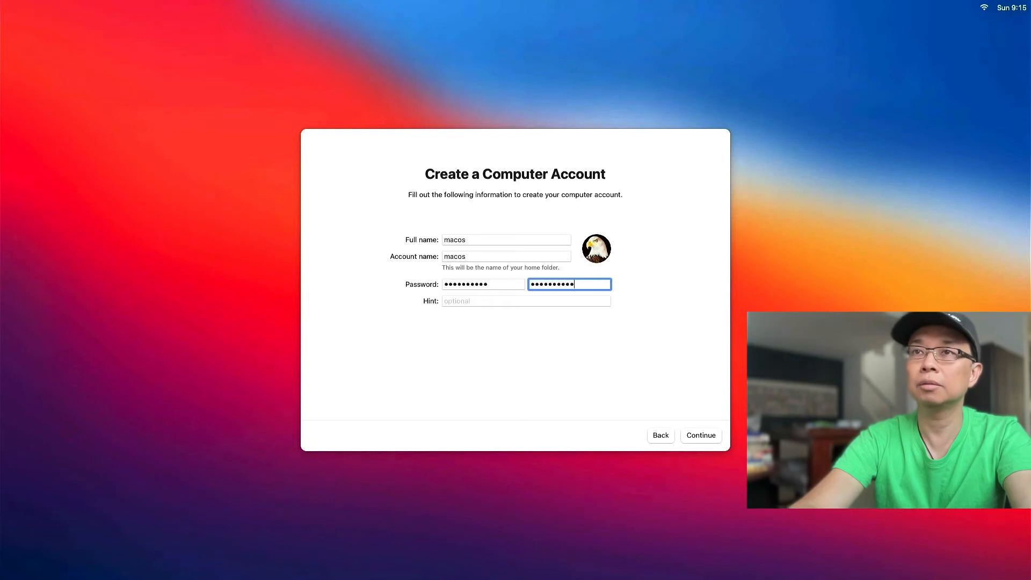
mouse_move(585, 362)
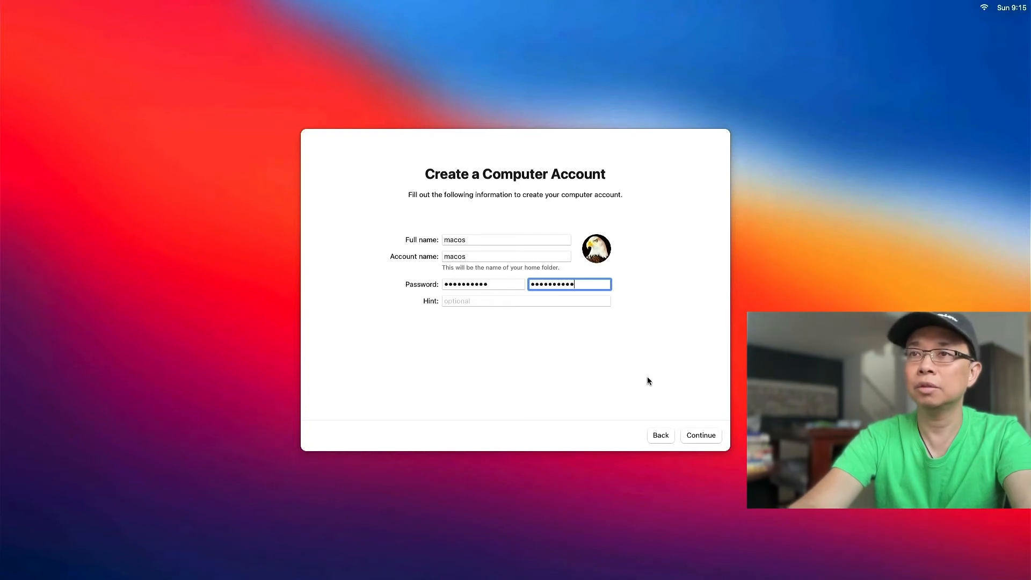
mouse_move(694, 430)
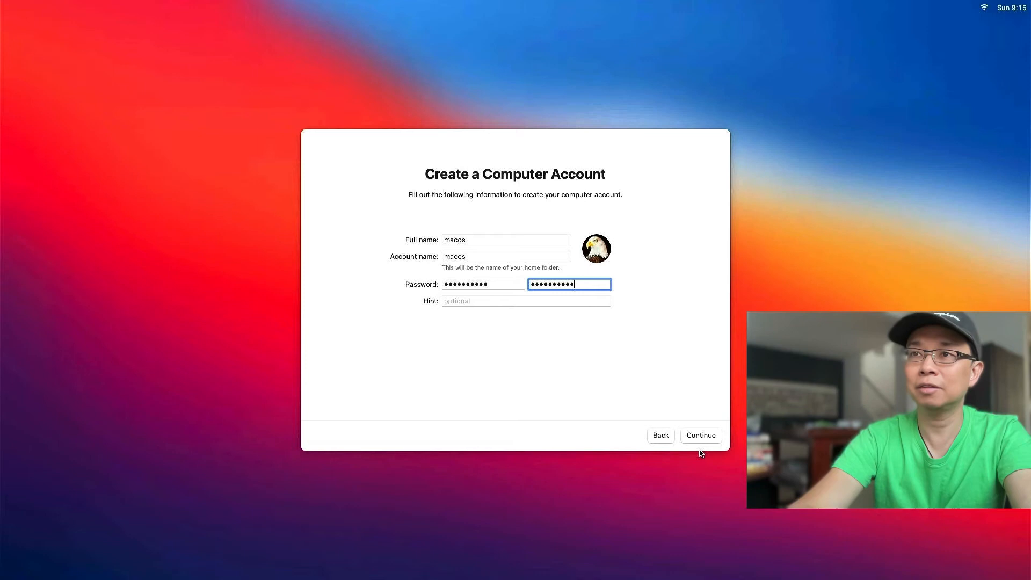
mouse_move(700, 442)
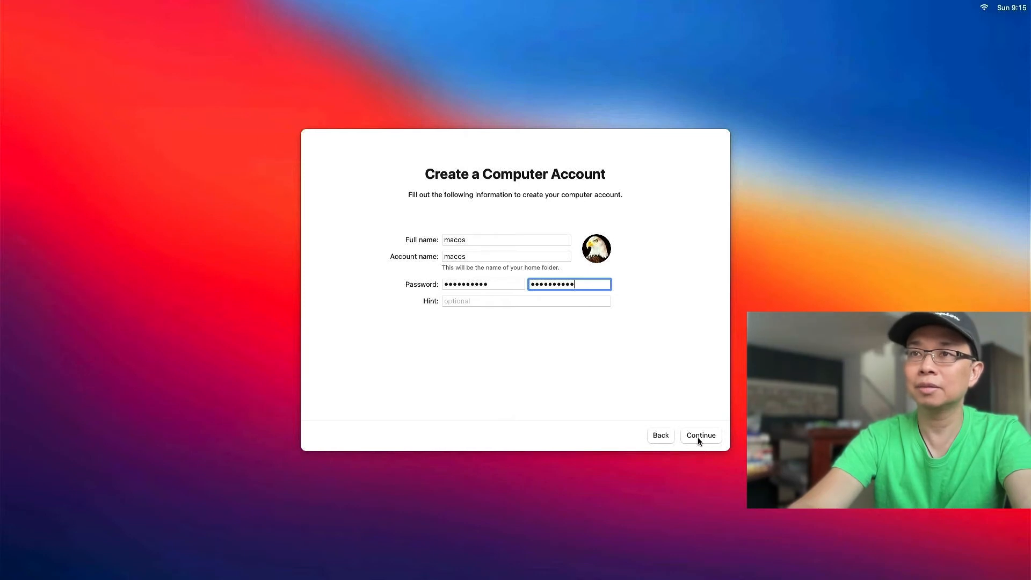
click(700, 435)
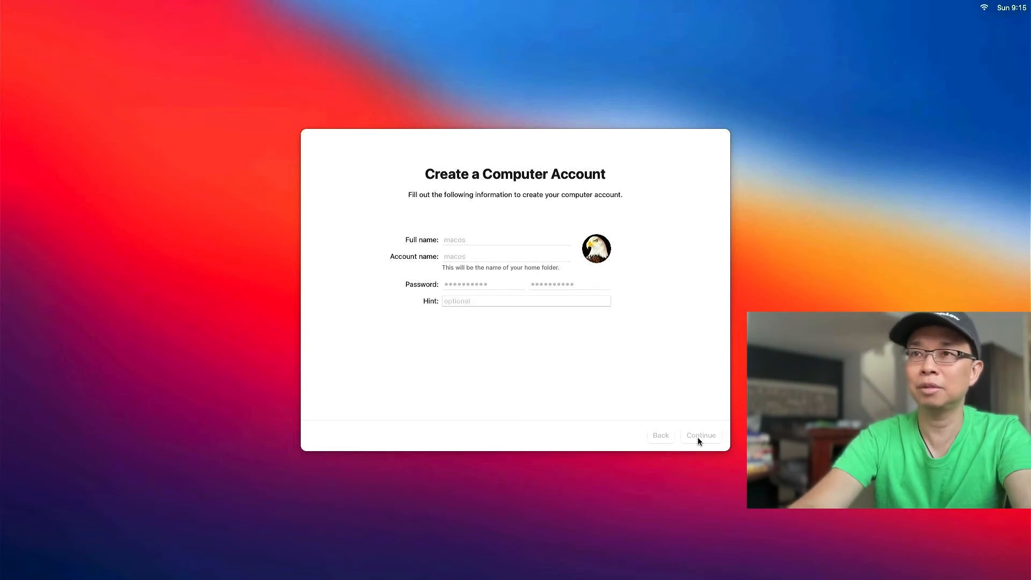
click(699, 435)
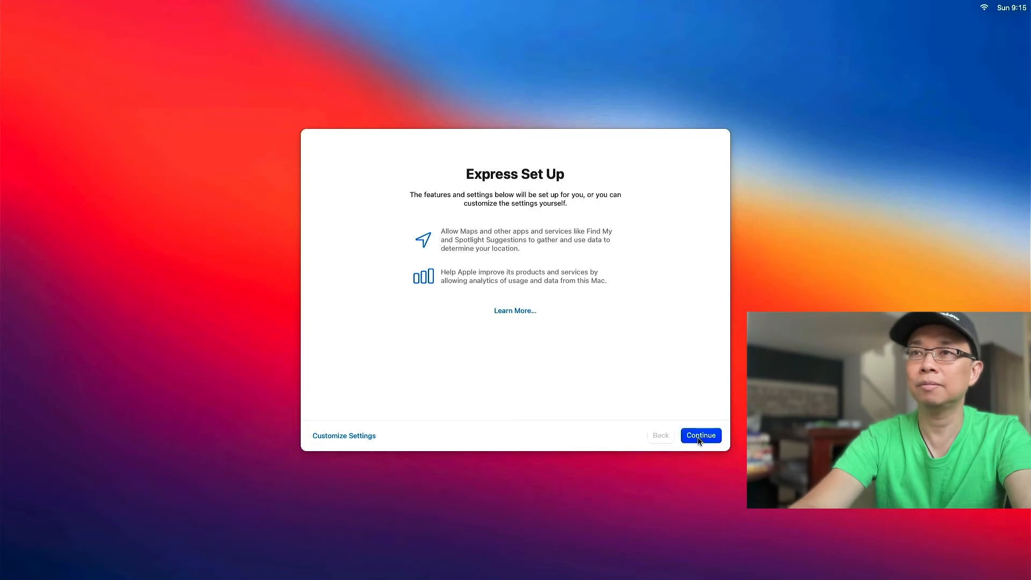
Accept Express Set Up, continue without sharing crash data, and postpone Screen Time.
click(699, 436)
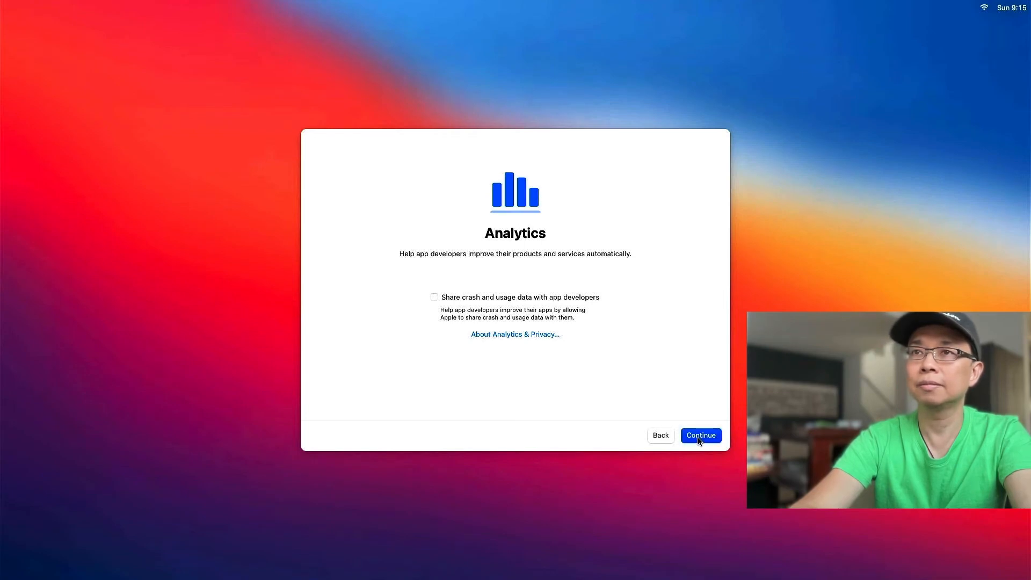
click(700, 436)
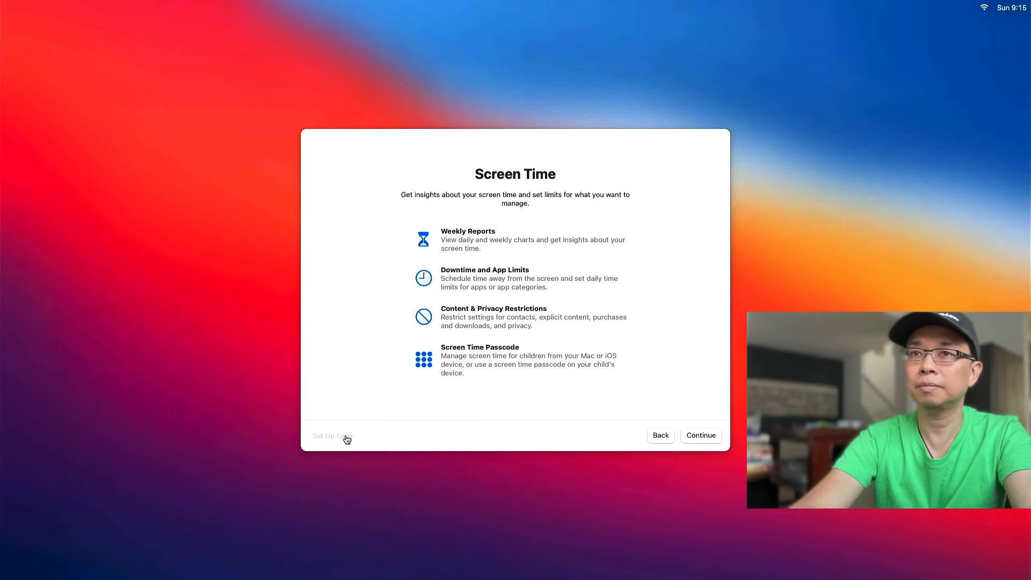
click(699, 435)
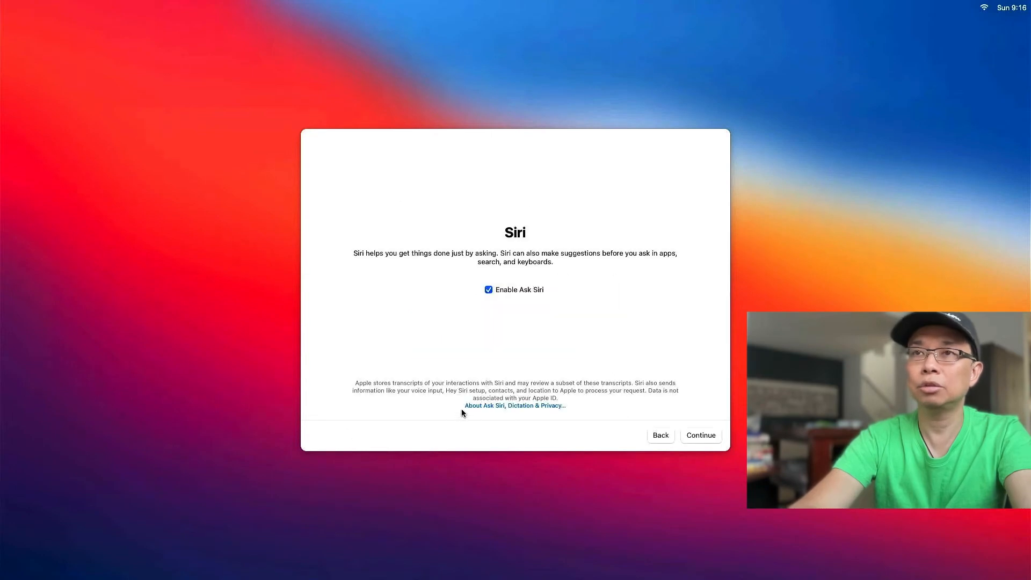
Turn off Enable Ask Siri and continue to the Choose Your Look screen.
click(489, 289)
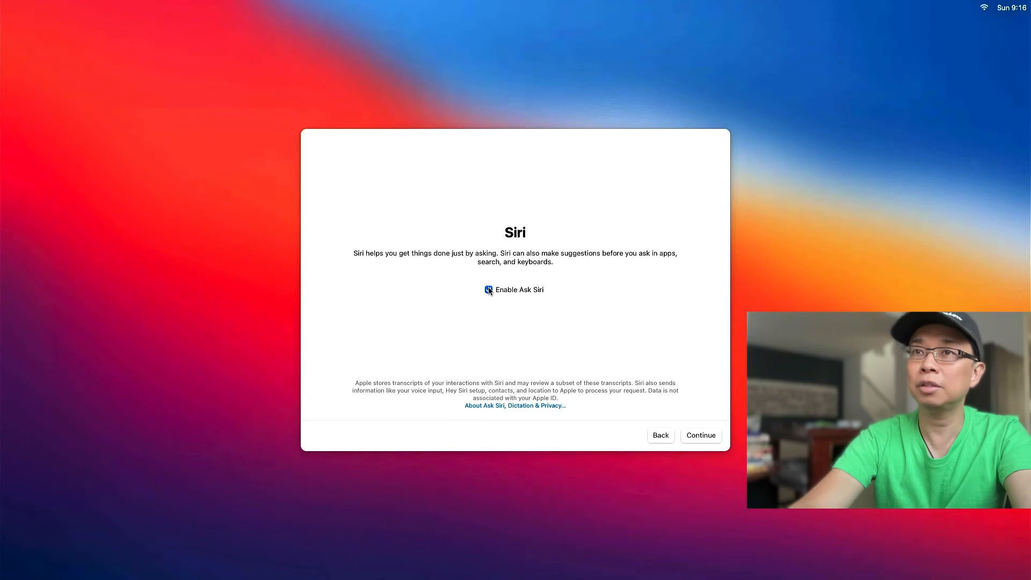
click(487, 289)
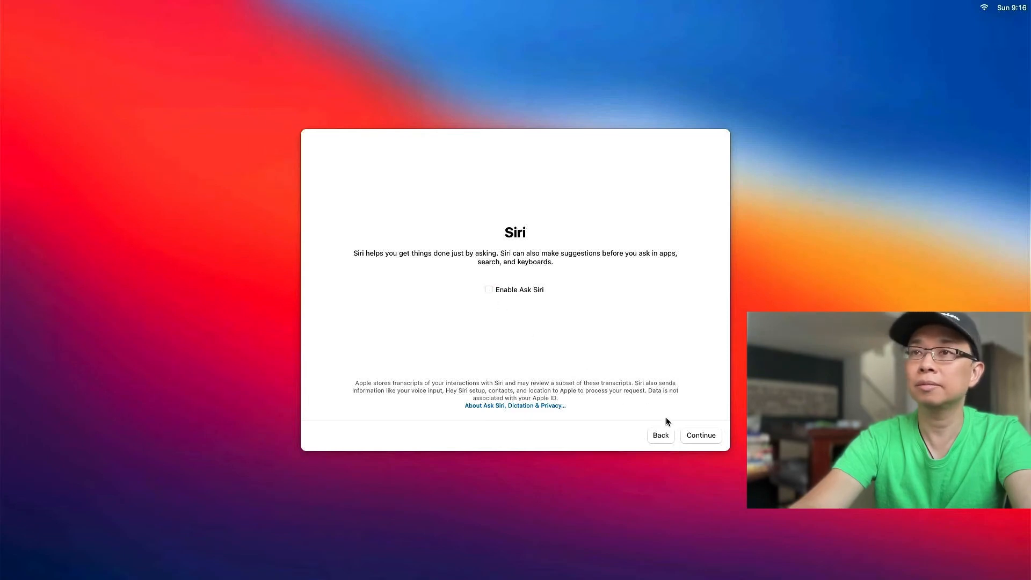
click(699, 435)
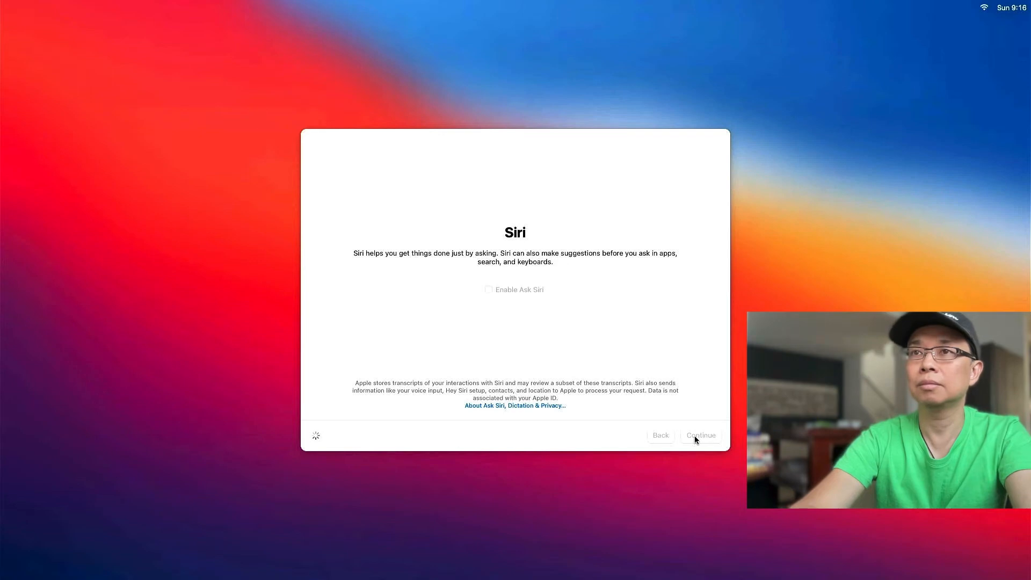
click(700, 435)
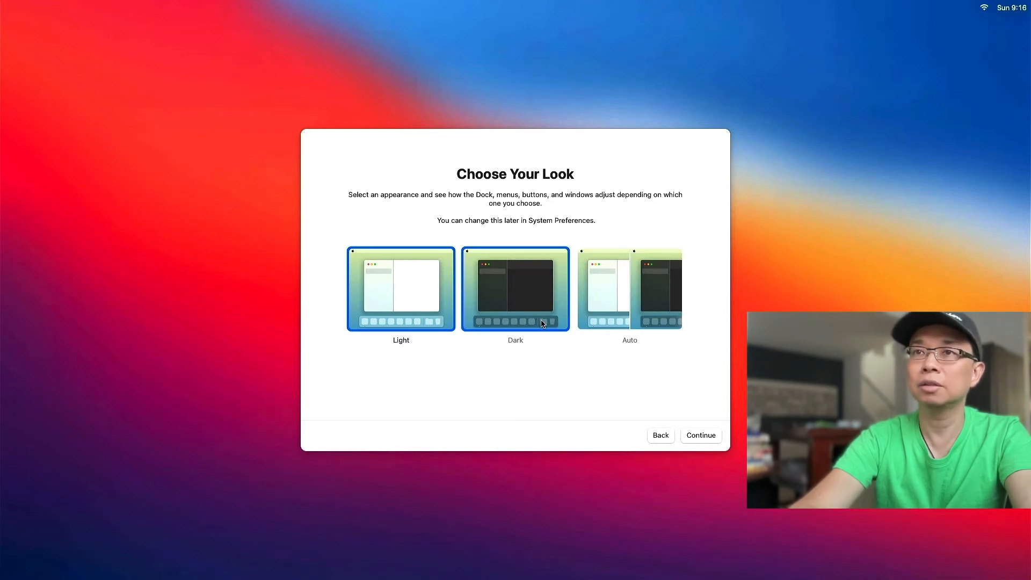
mouse_move(588, 356)
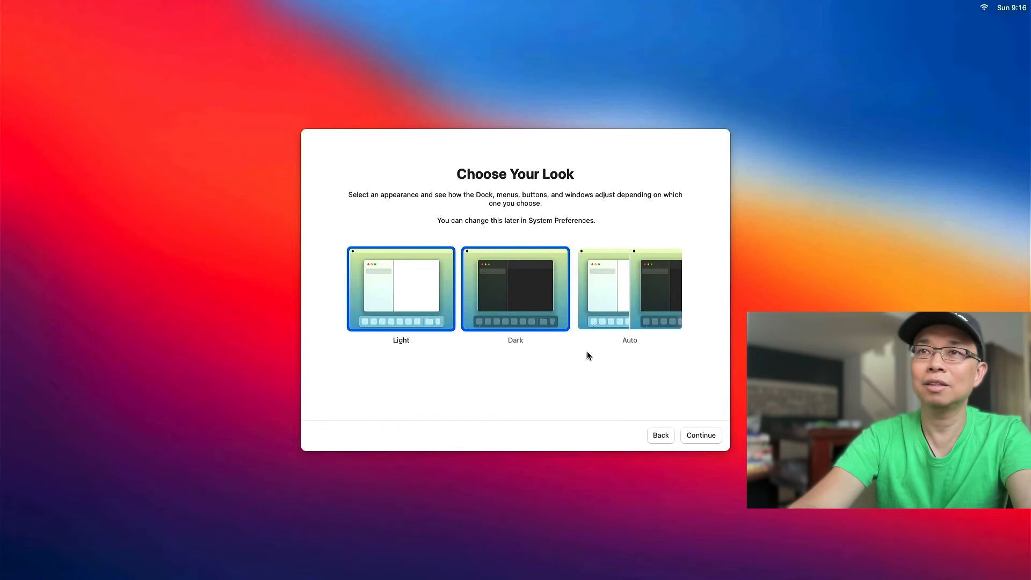
Choose the Dark appearance and finish setup to reach the Big Sur desktop.
click(514, 289)
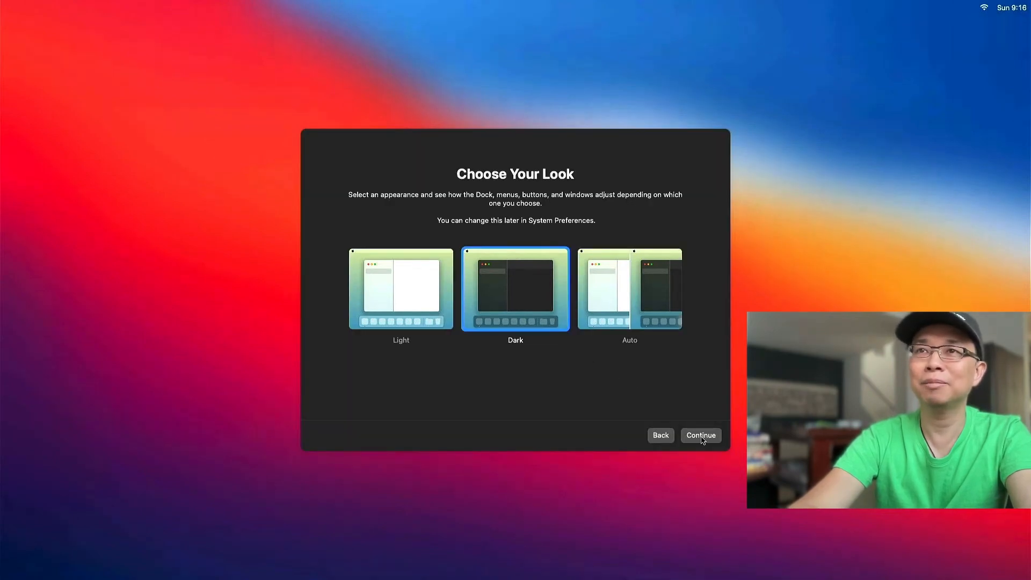
click(700, 435)
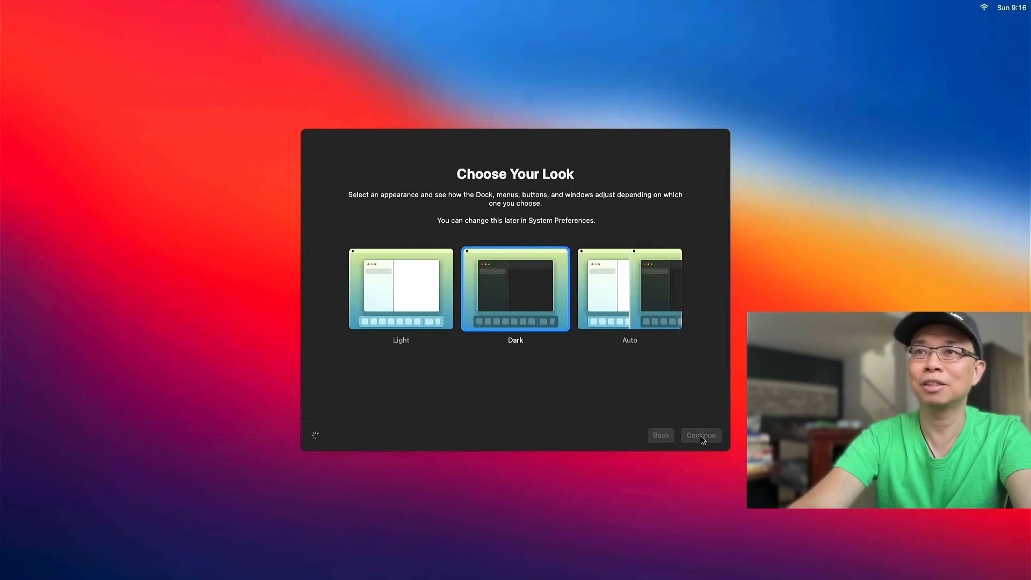
click(700, 435)
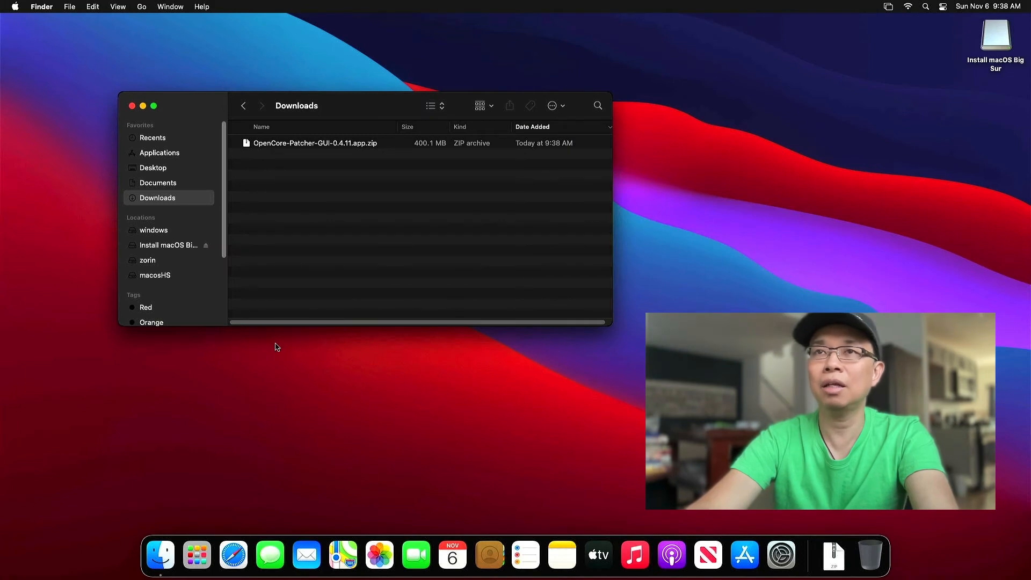
Extract OpenCore-Patcher-GUI-0.4.11.app.zip in Downloads and switch to the Applications folder.
click(314, 143)
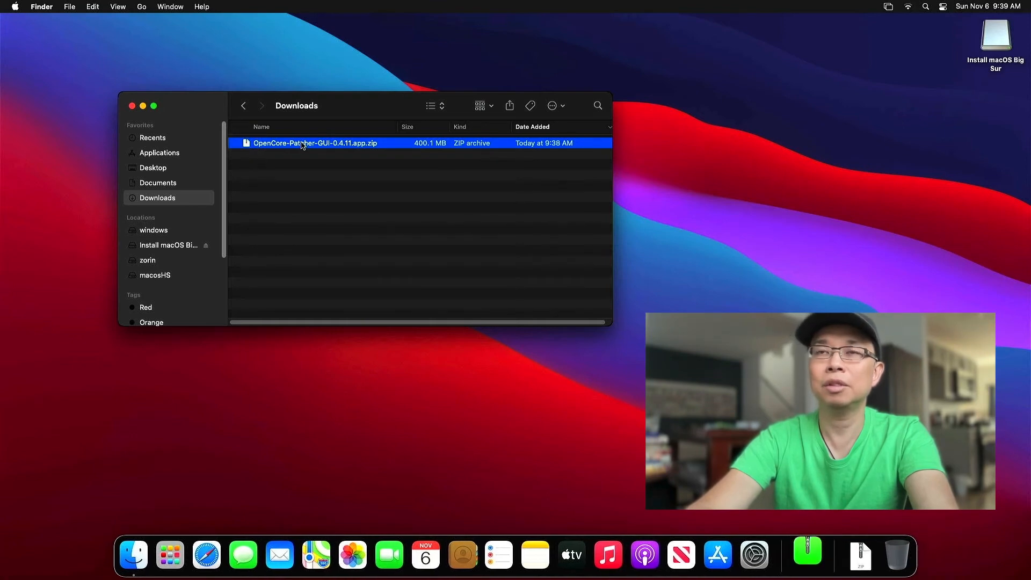
double_click(315, 143)
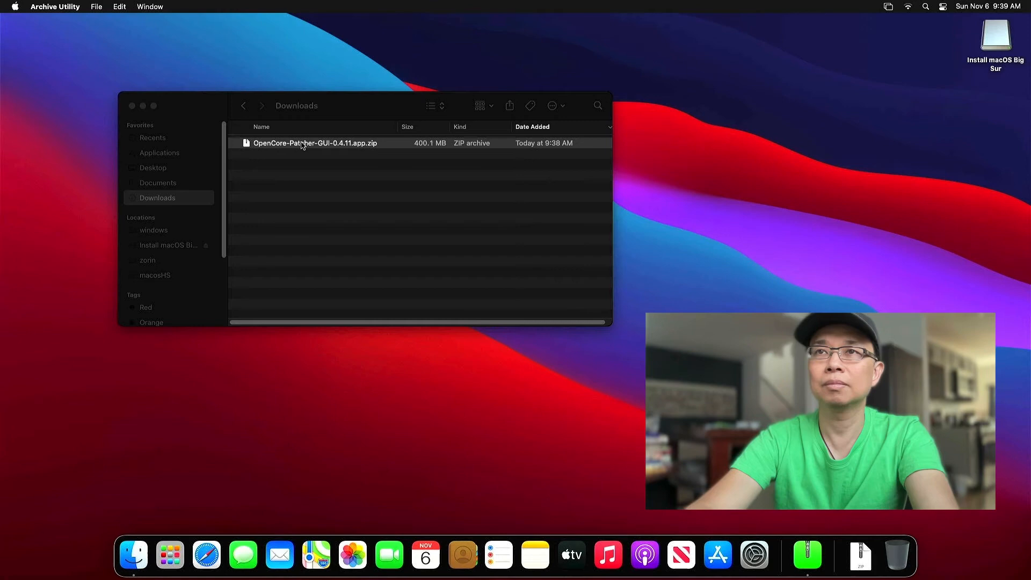
double_click(314, 143)
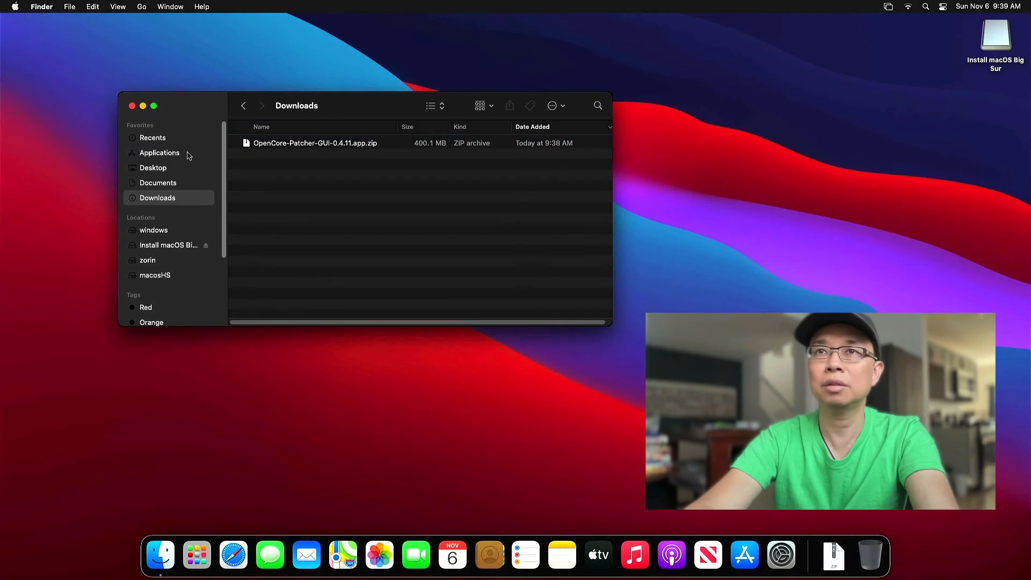
click(159, 152)
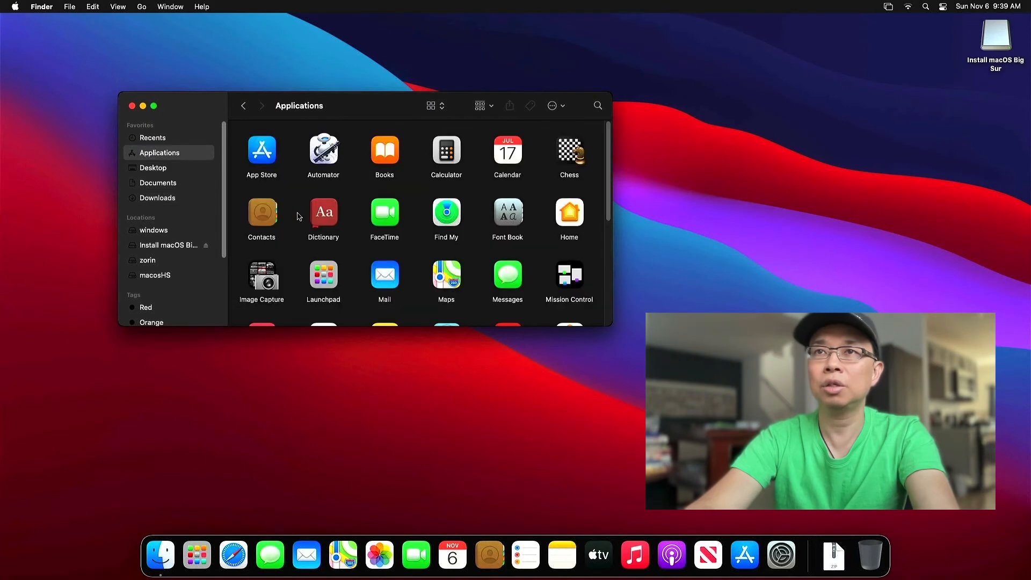
scroll(down, 3)
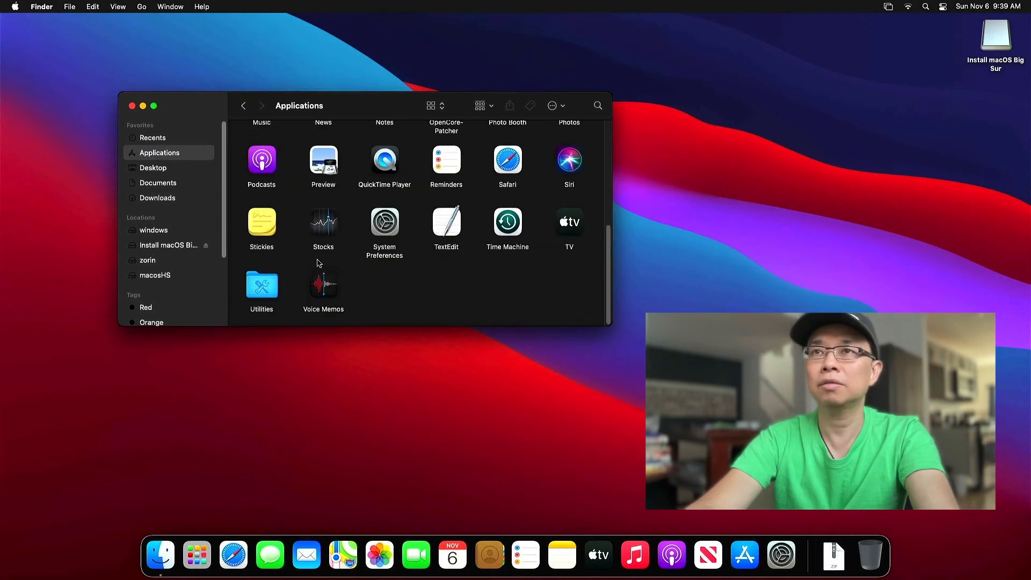
scroll(up, 3)
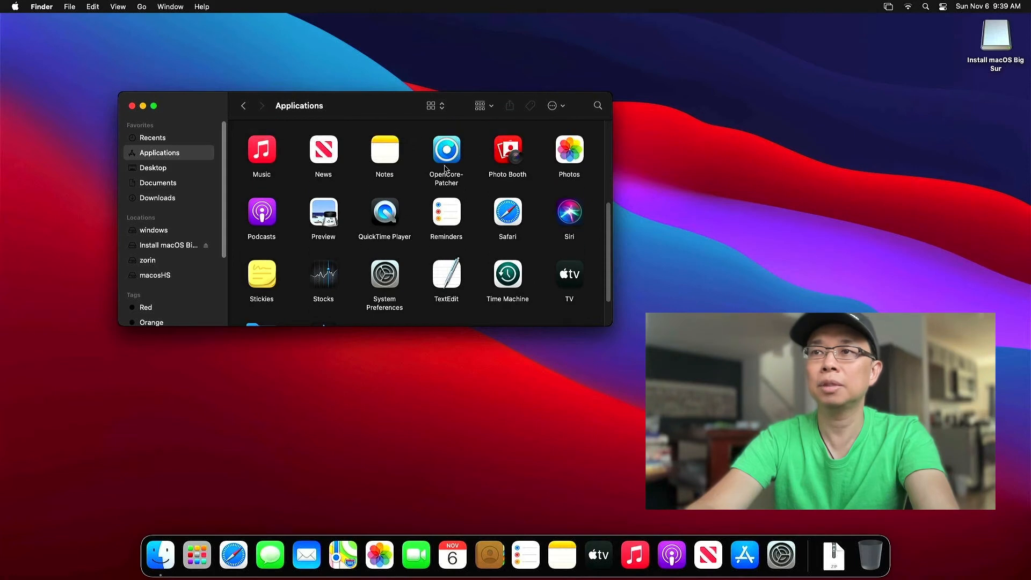
Launch OpenCore-Patcher from Applications, approving the internet-download warning.
click(446, 147)
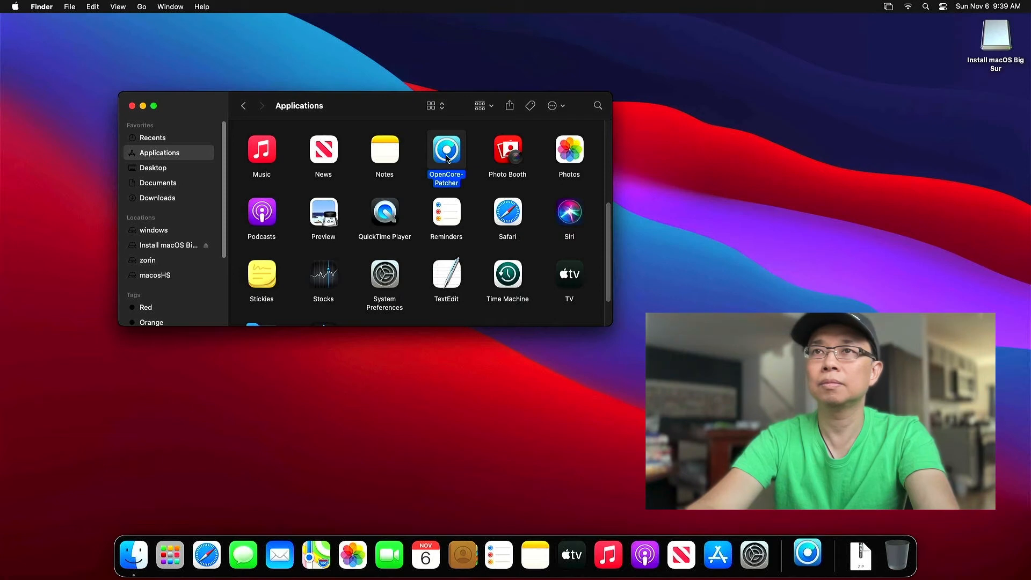
double_click(446, 148)
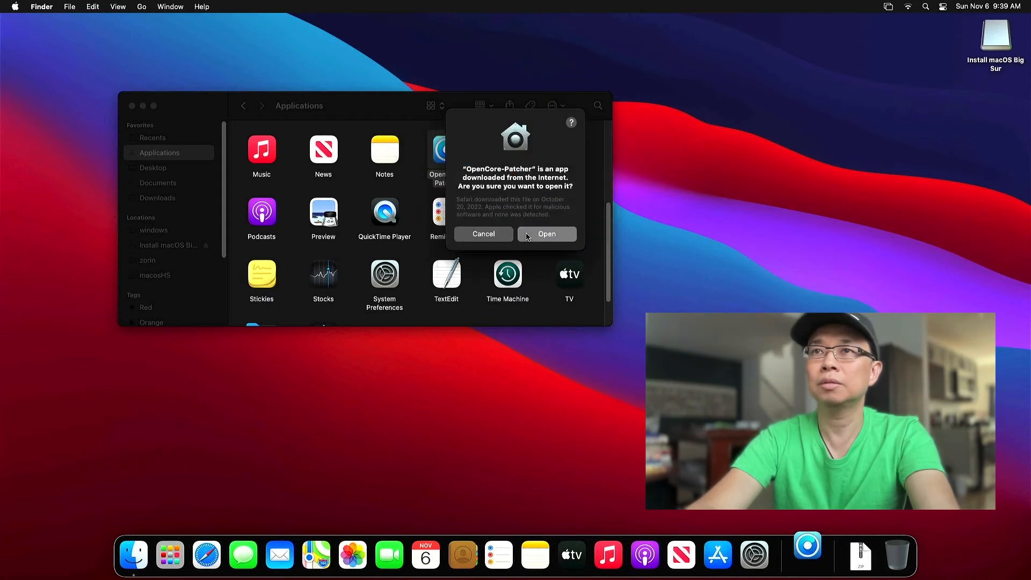
click(546, 234)
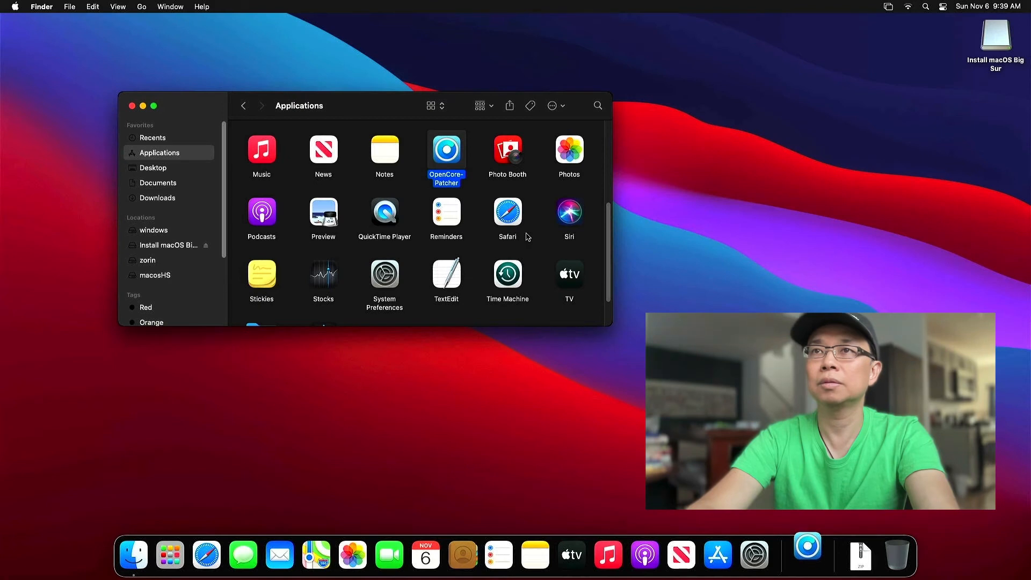
double_click(446, 148)
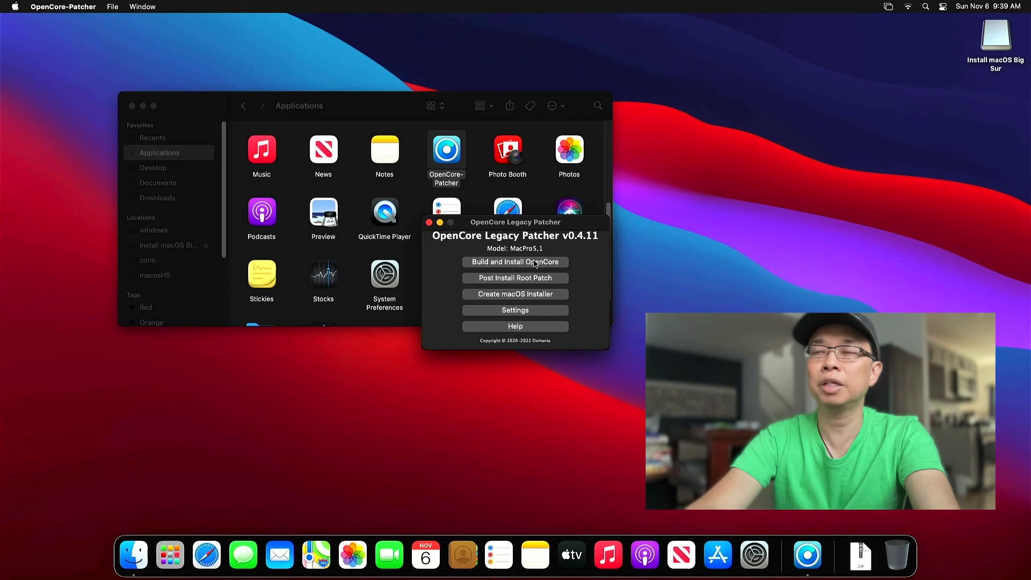
Build OpenCore, install it to the macos disk's EFI partition with admin password, and reboot.
click(514, 262)
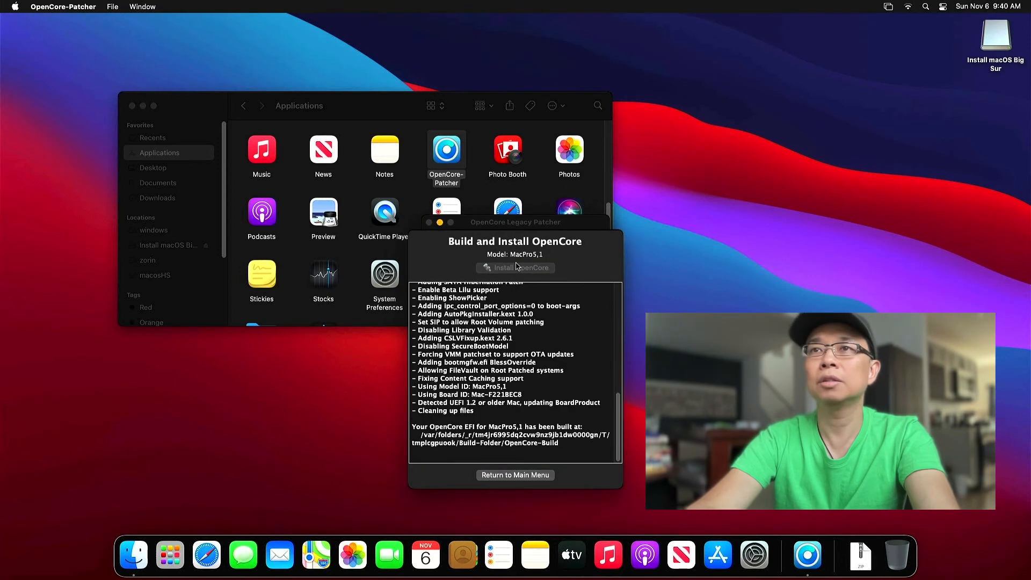
click(516, 267)
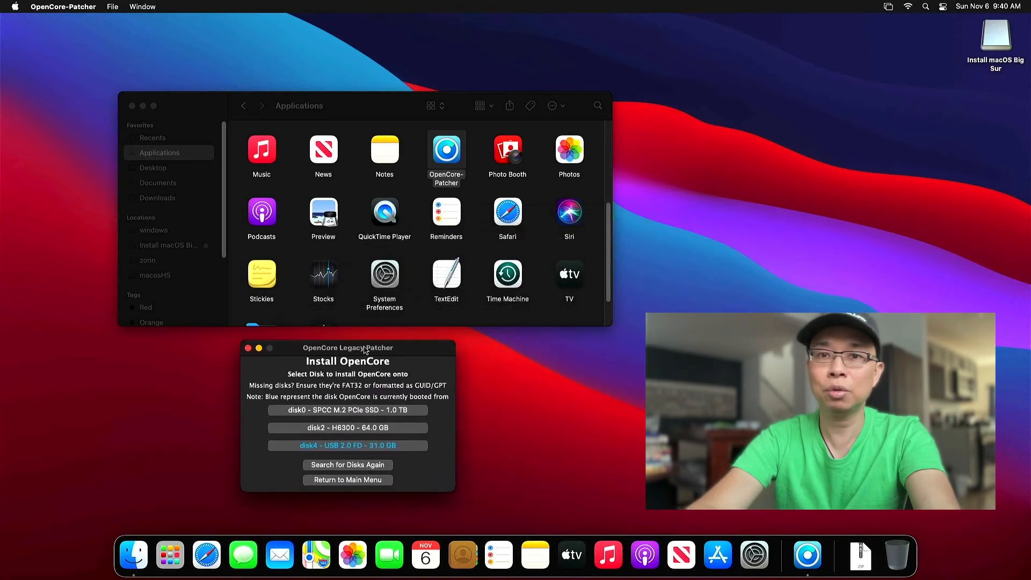
mouse_move(351, 375)
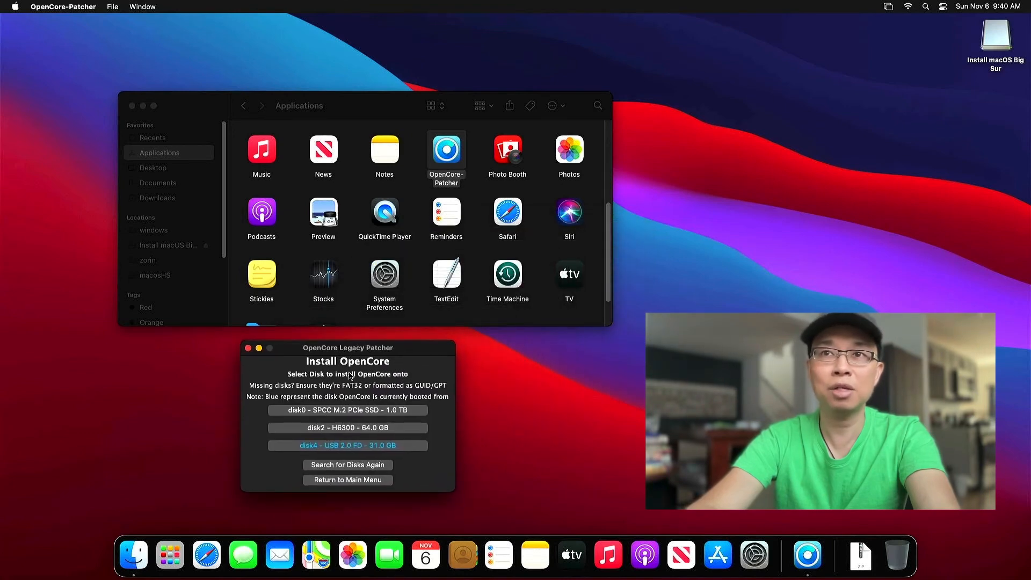
click(347, 410)
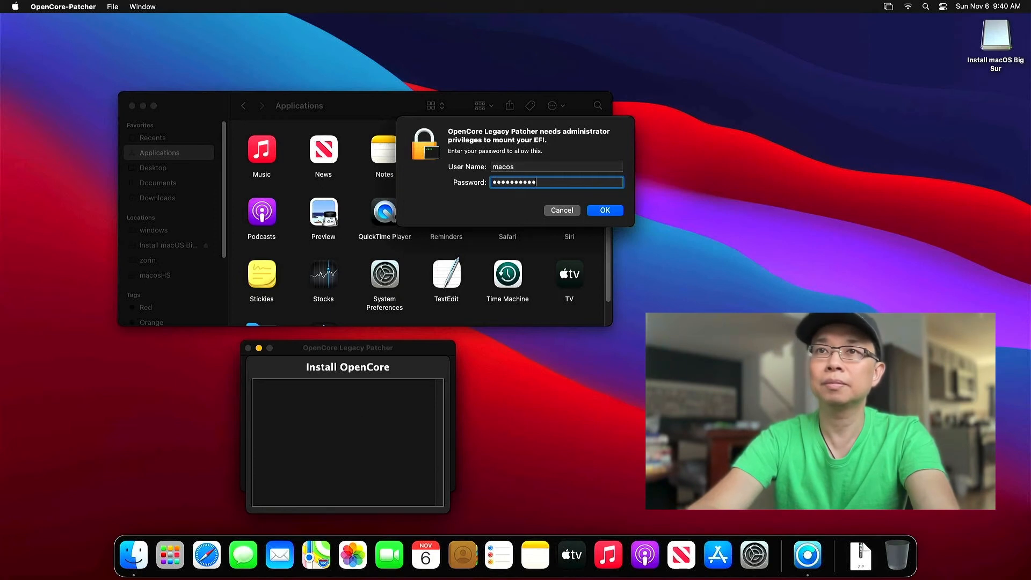
click(604, 210)
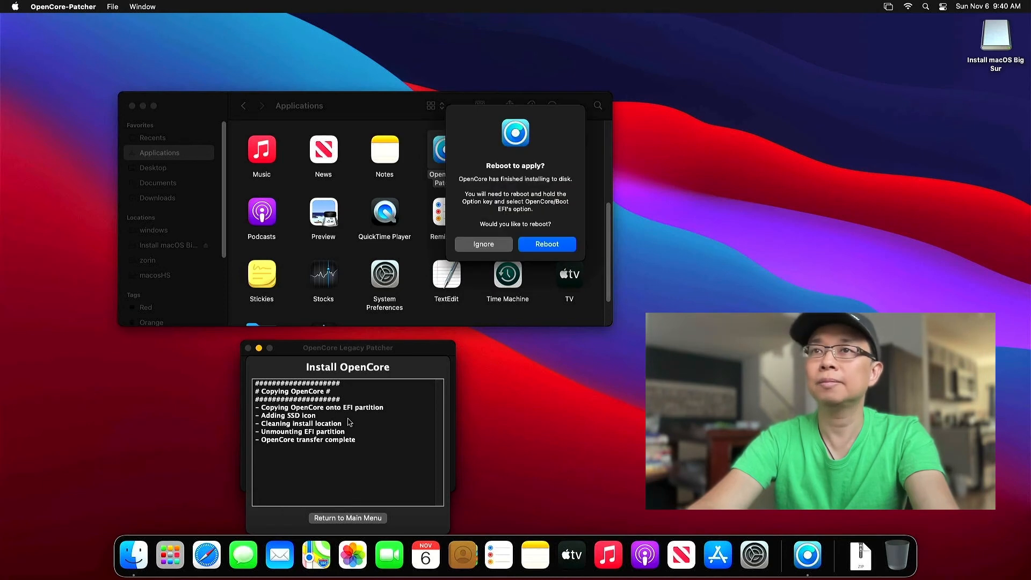
click(547, 243)
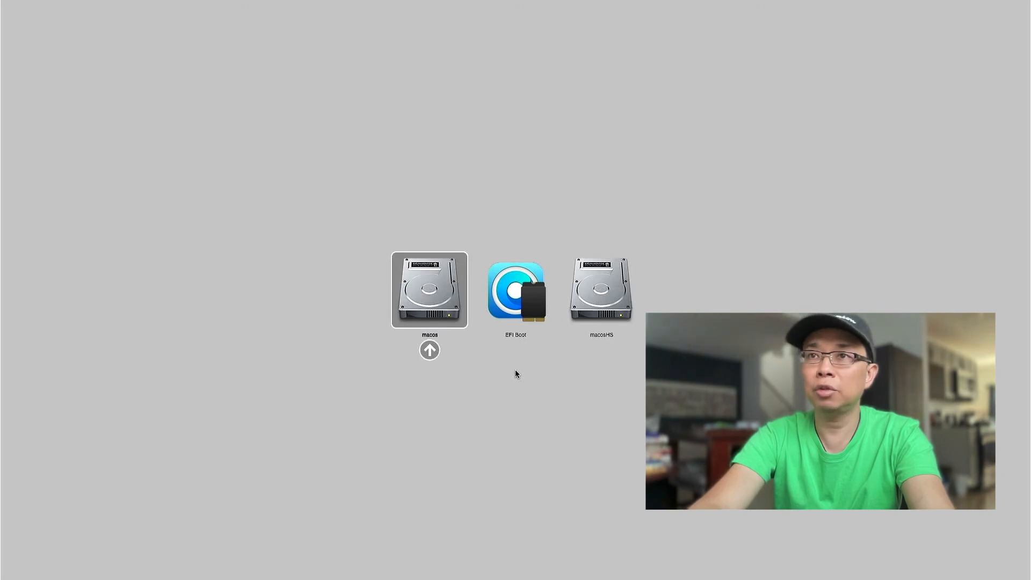
Boot the Mac from the EFI Boot entry in Startup Manager.
click(514, 289)
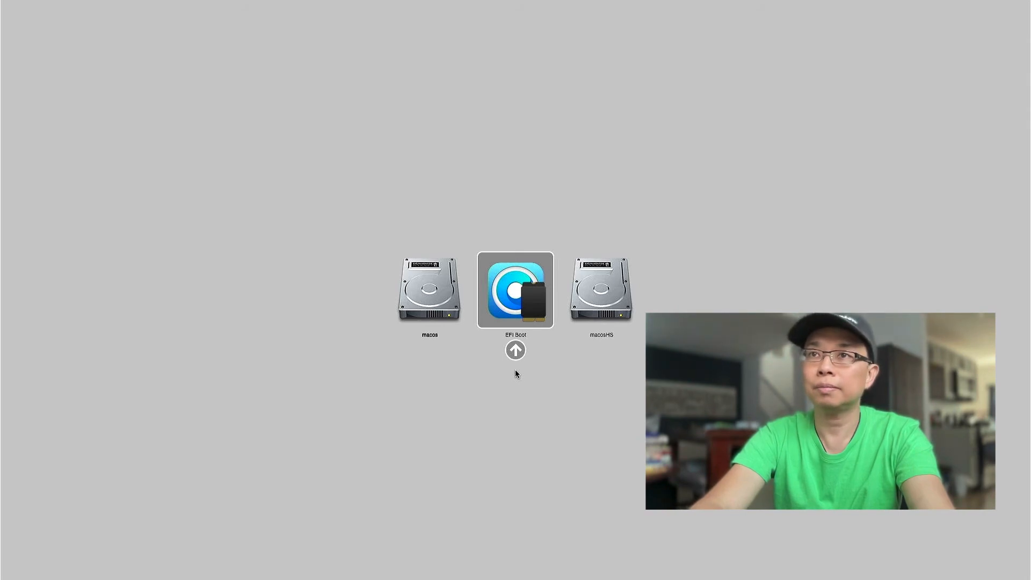
click(429, 289)
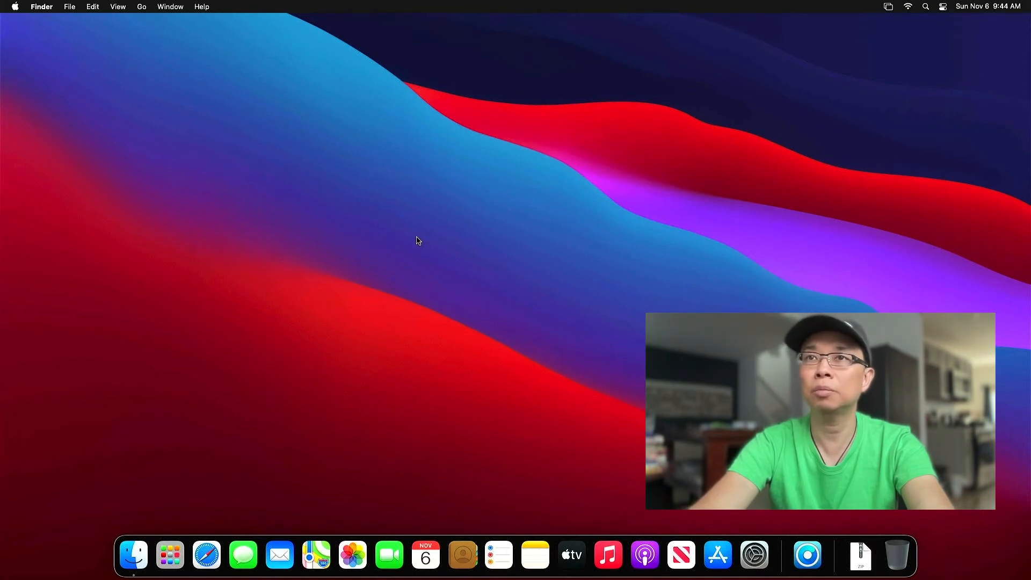
mouse_move(219, 477)
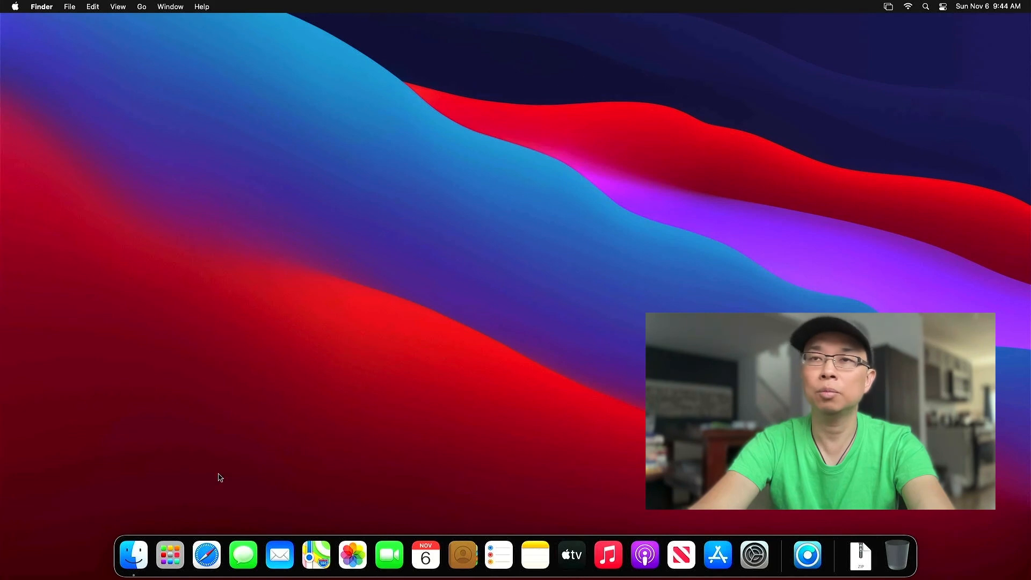
mouse_move(170, 555)
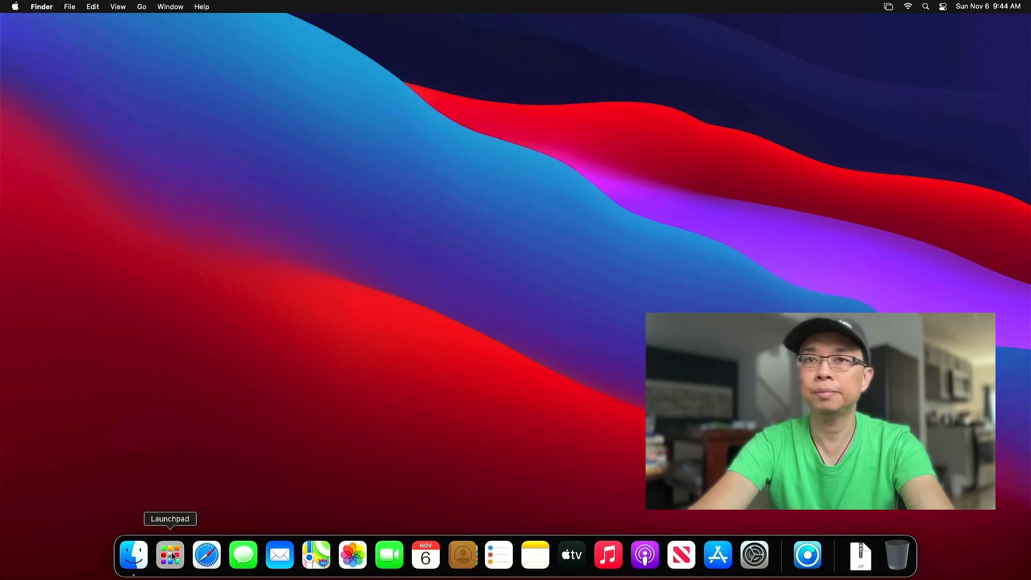
Relaunch OpenCore-Patcher v0.4.11 from Launchpad on the rebooted desktop.
click(169, 554)
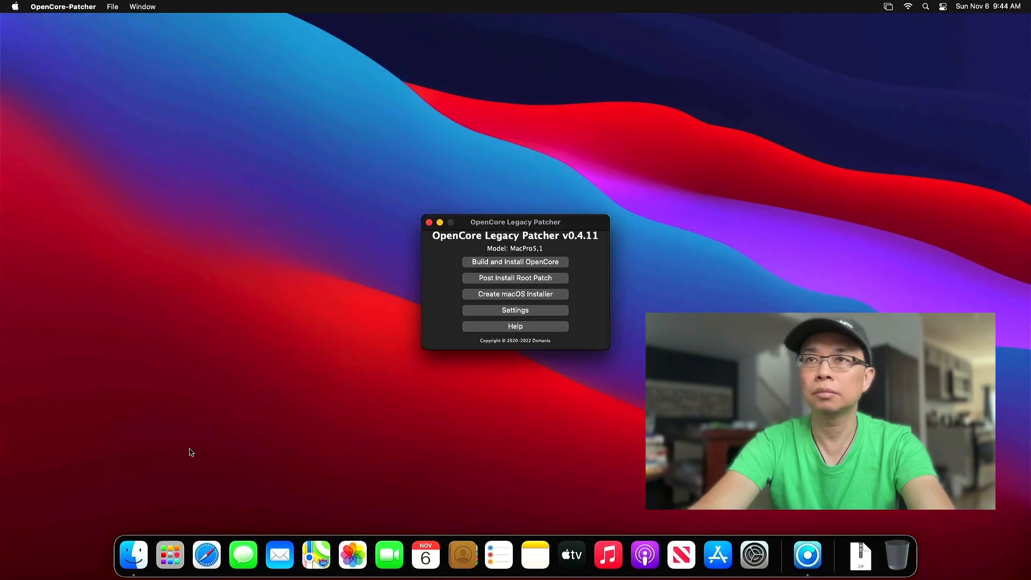
Start Post Install Root Patching for the graphics and grant admin rights to relaunch as root.
click(515, 277)
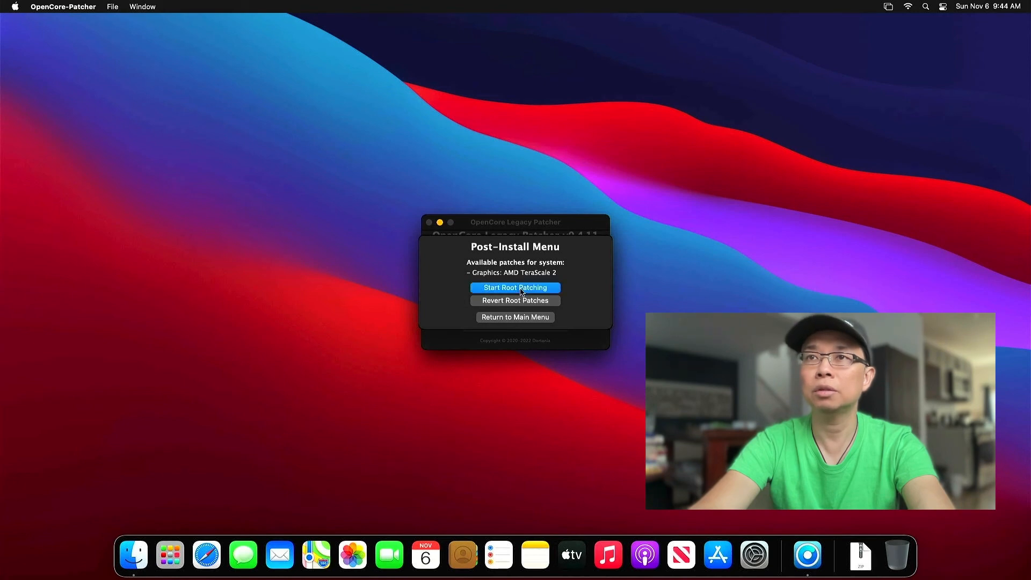
click(515, 288)
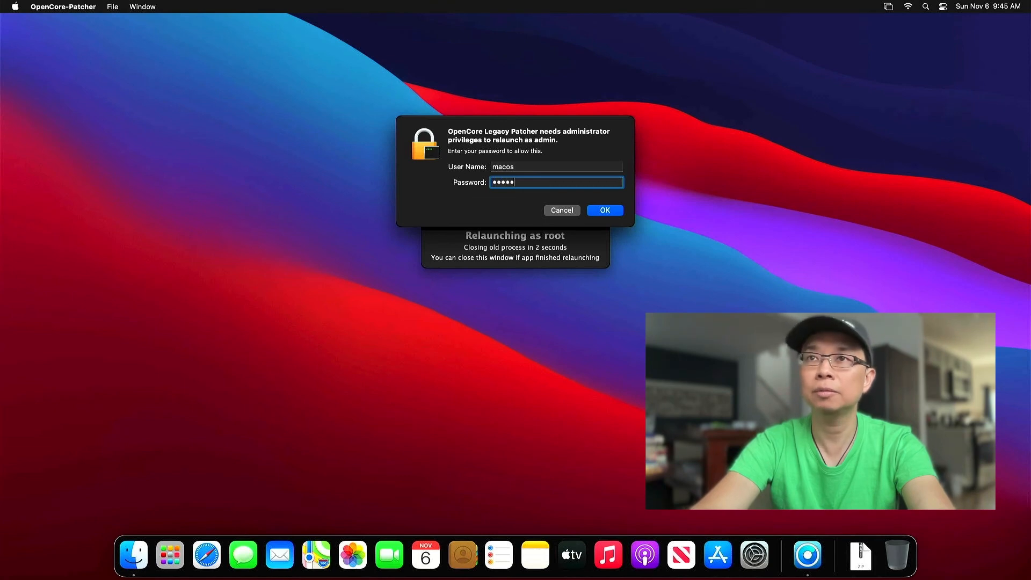
click(604, 210)
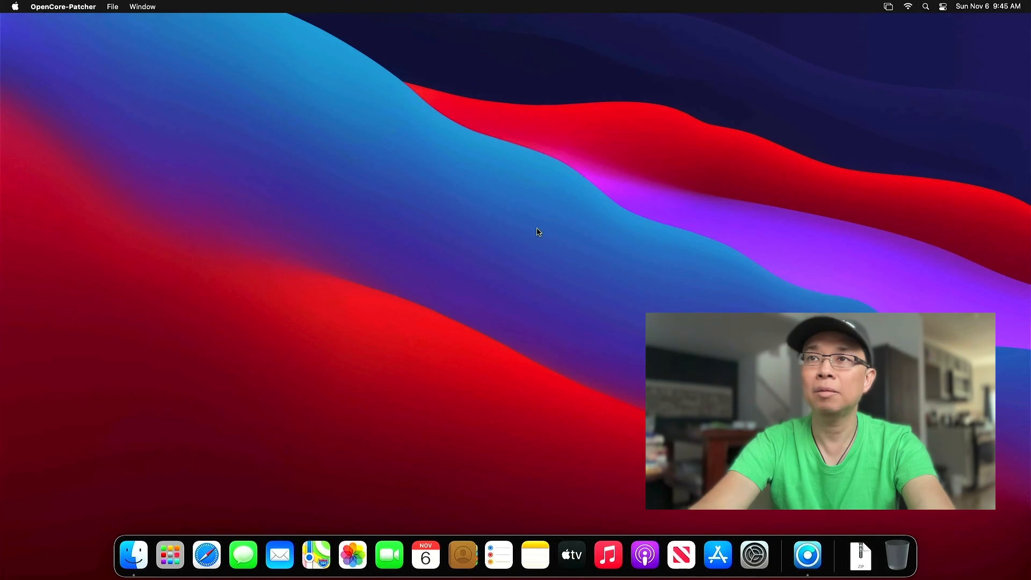
mouse_move(535, 244)
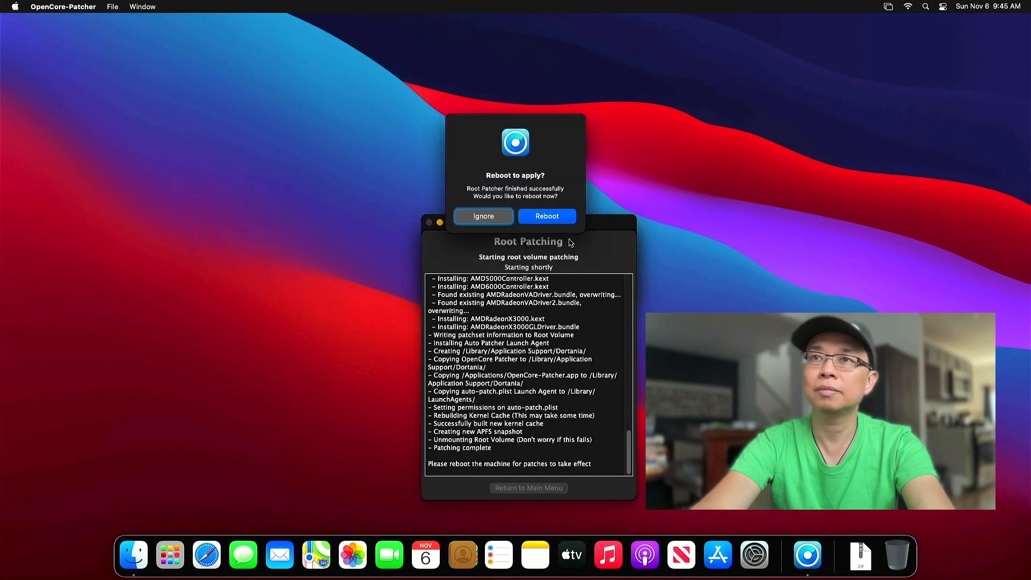
Reboot and confirm Restart so the root patches take effect.
click(547, 216)
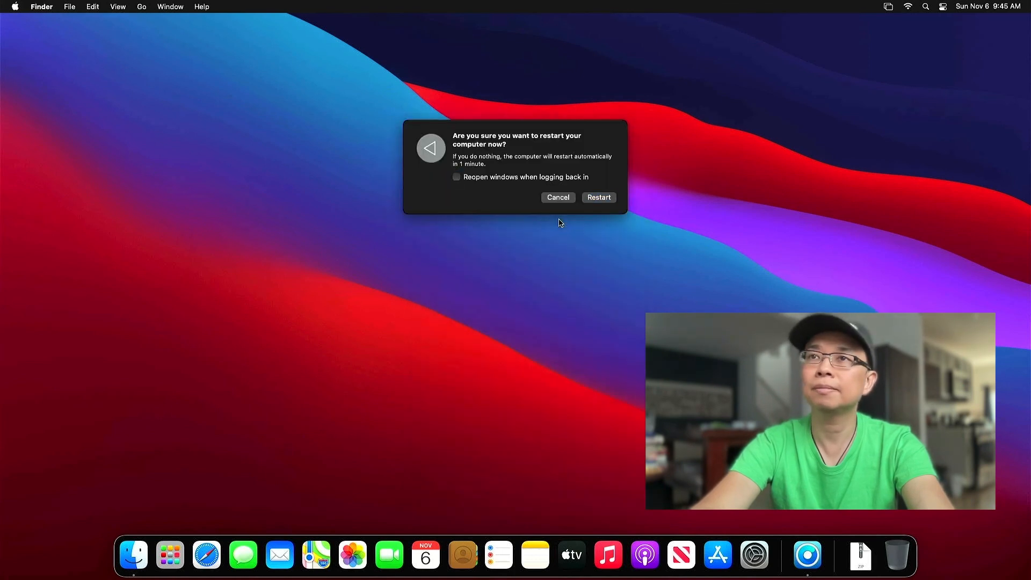
click(598, 198)
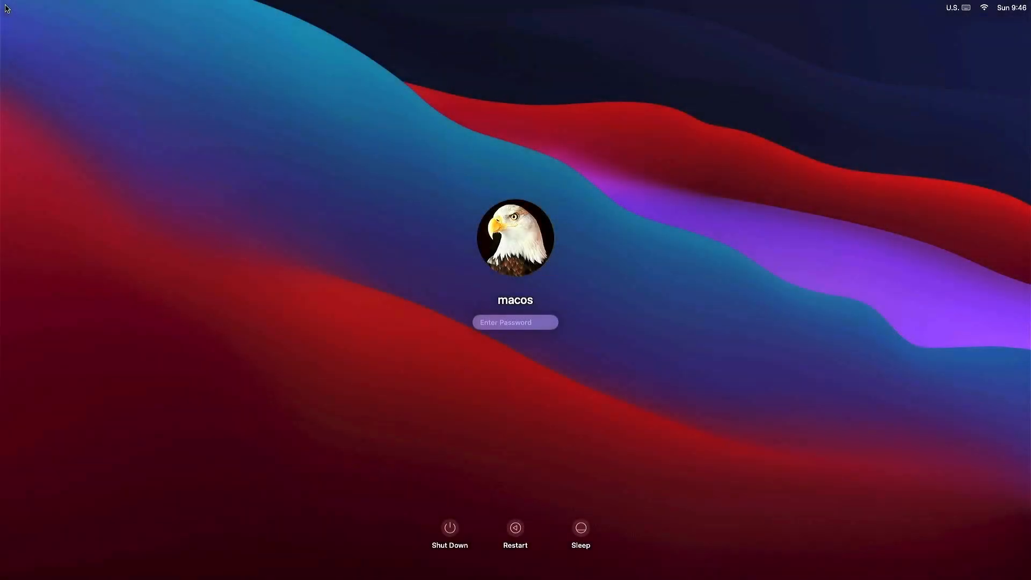
Log in to the macos account to reach the patched Big Sur desktop.
text(••)
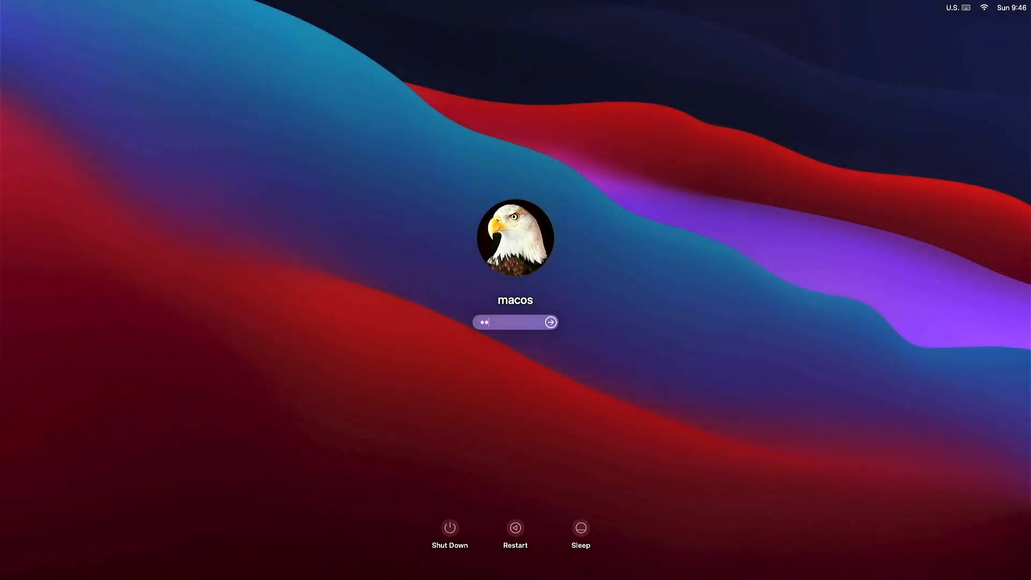
text(password)
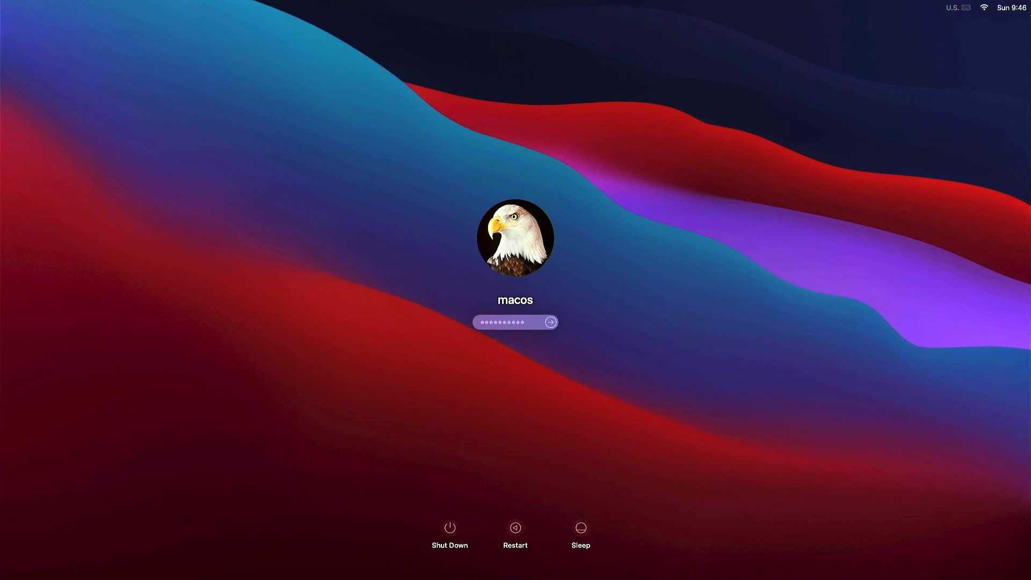
click(550, 322)
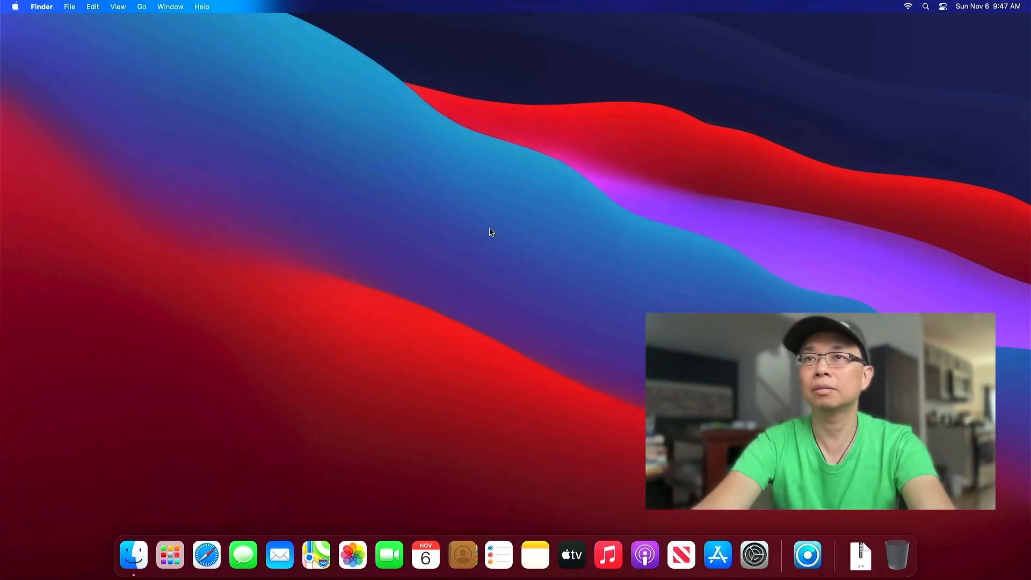